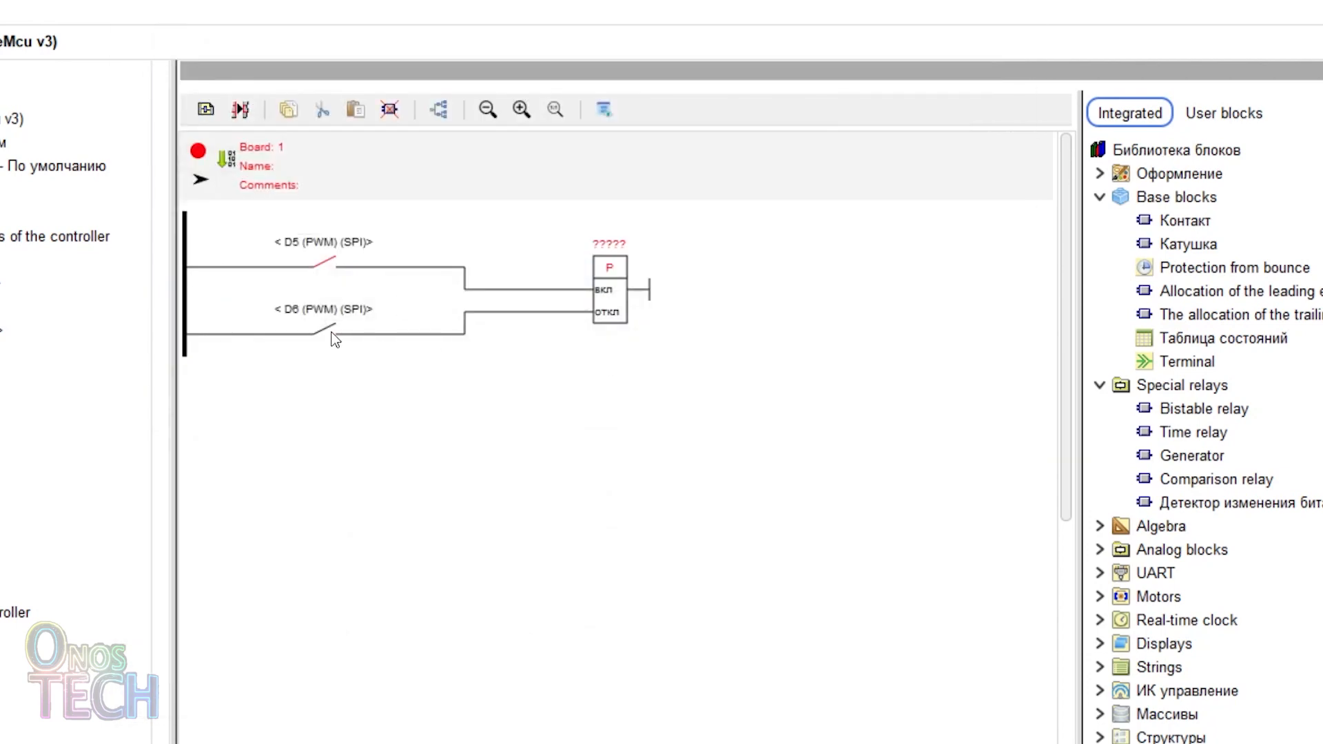
Bind the bistable relay to KP1.
{"action": "double_click", "coordinate": [609, 287]}
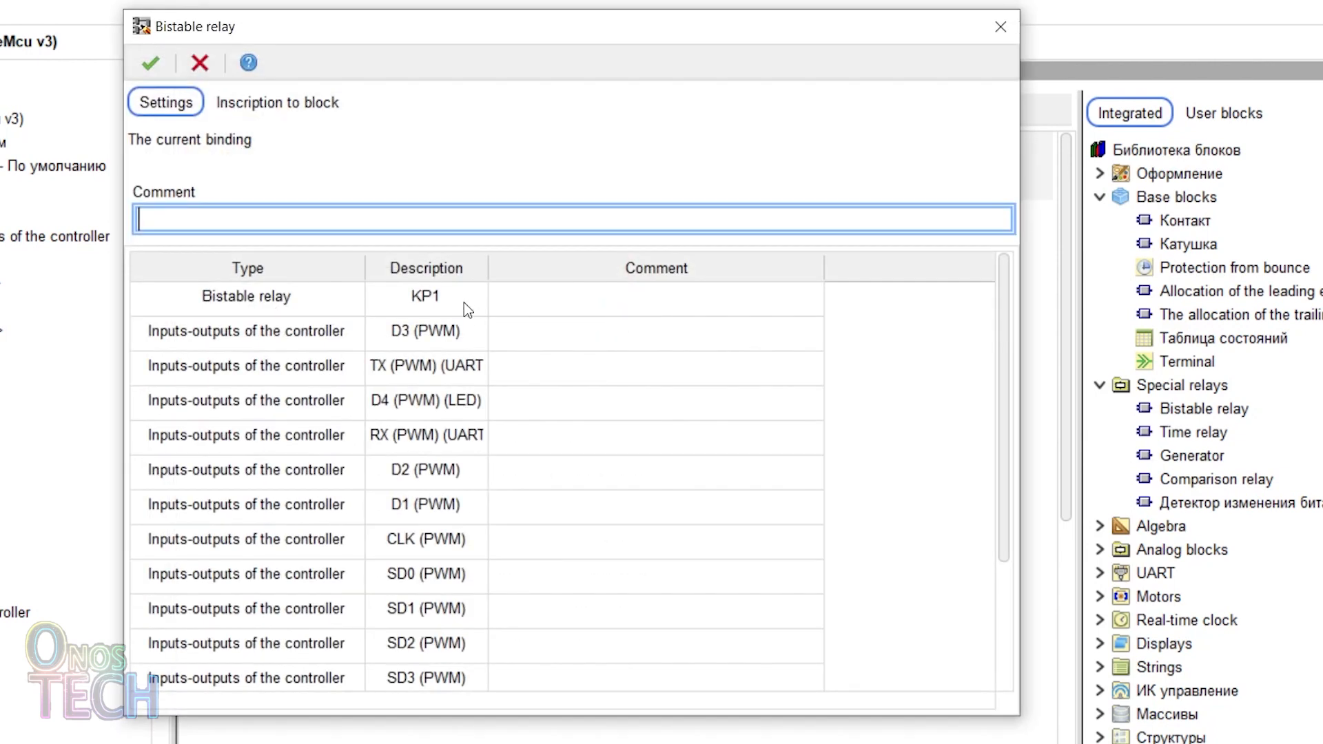
{"action": "left_click", "coordinate": [149, 63]}
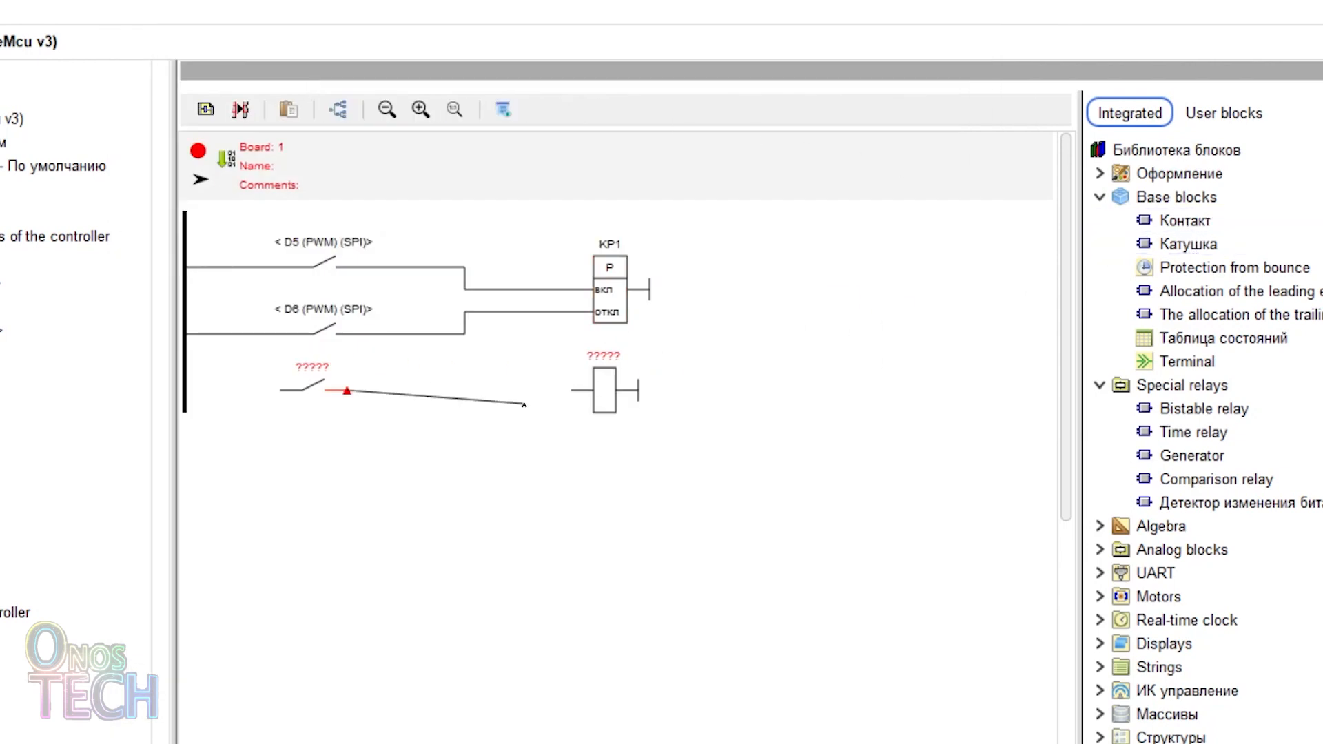
Bind the new rung's coil, driven by a KP1 contact, to output D0.
{"action": "double_click", "coordinate": [313, 389]}
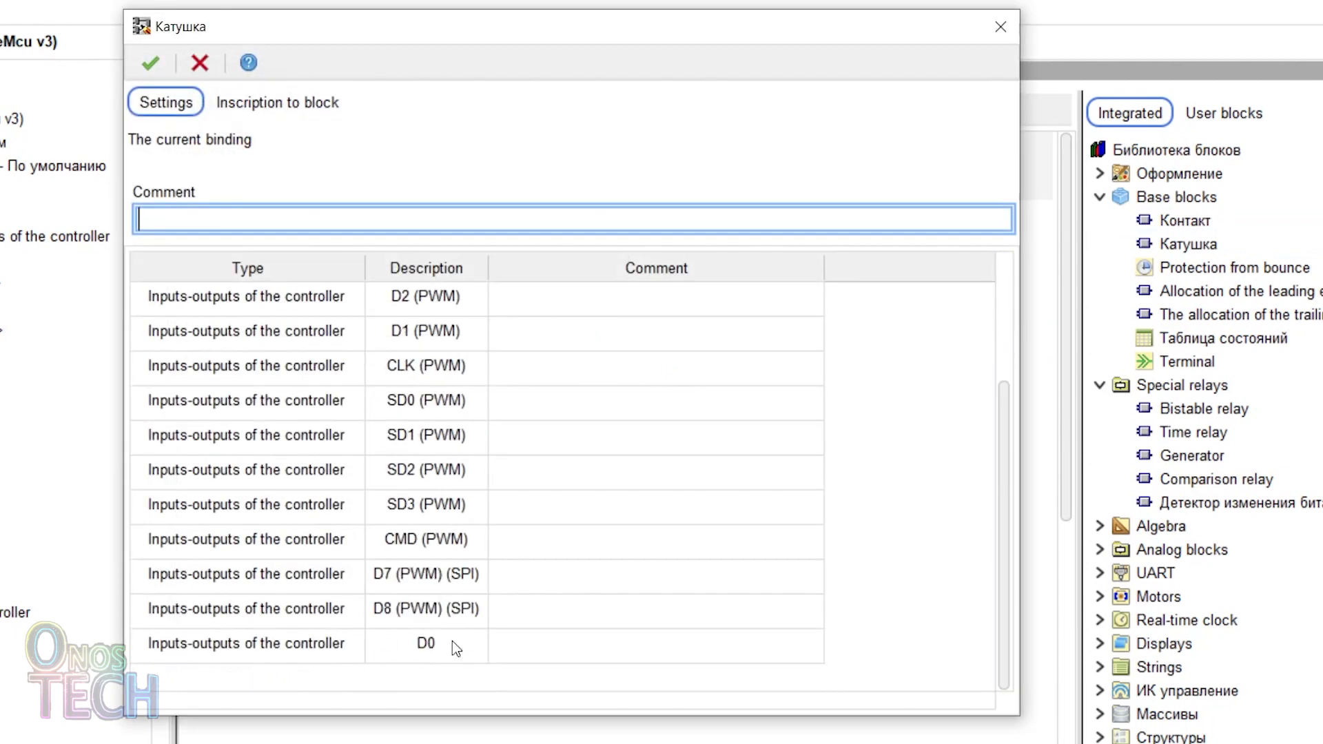
{"action": "left_click", "coordinate": [148, 62]}
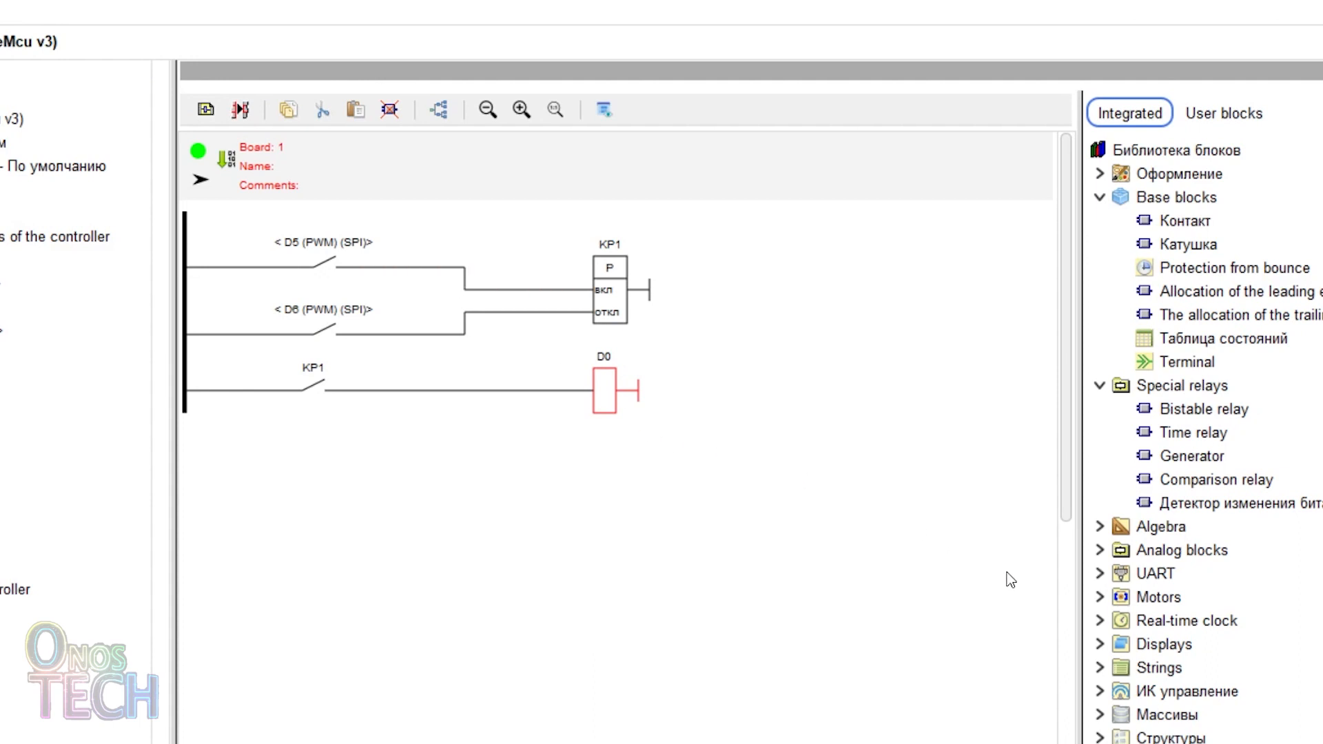
Place an HD44780 display block from the Displays category onto the rung.
{"action": "left_click", "coordinate": [1167, 644]}
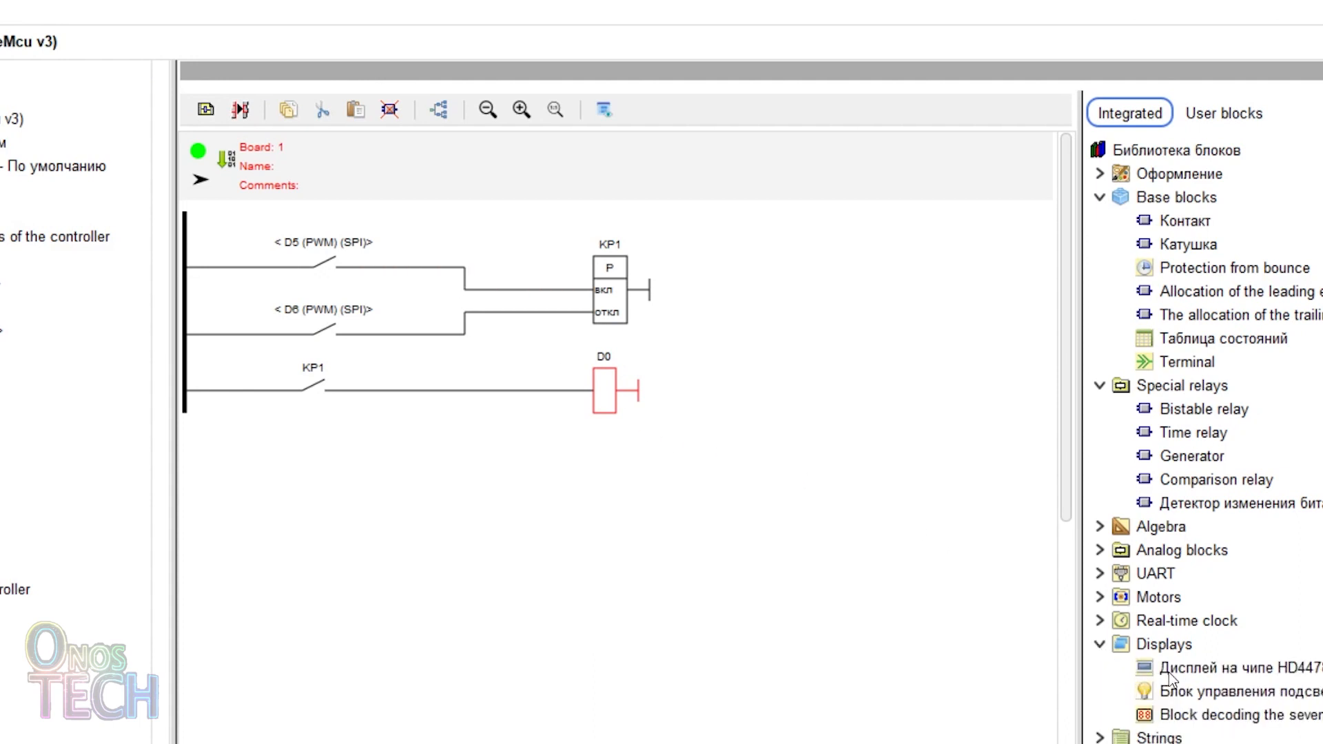
{"action": "left_click", "coordinate": [1232, 667]}
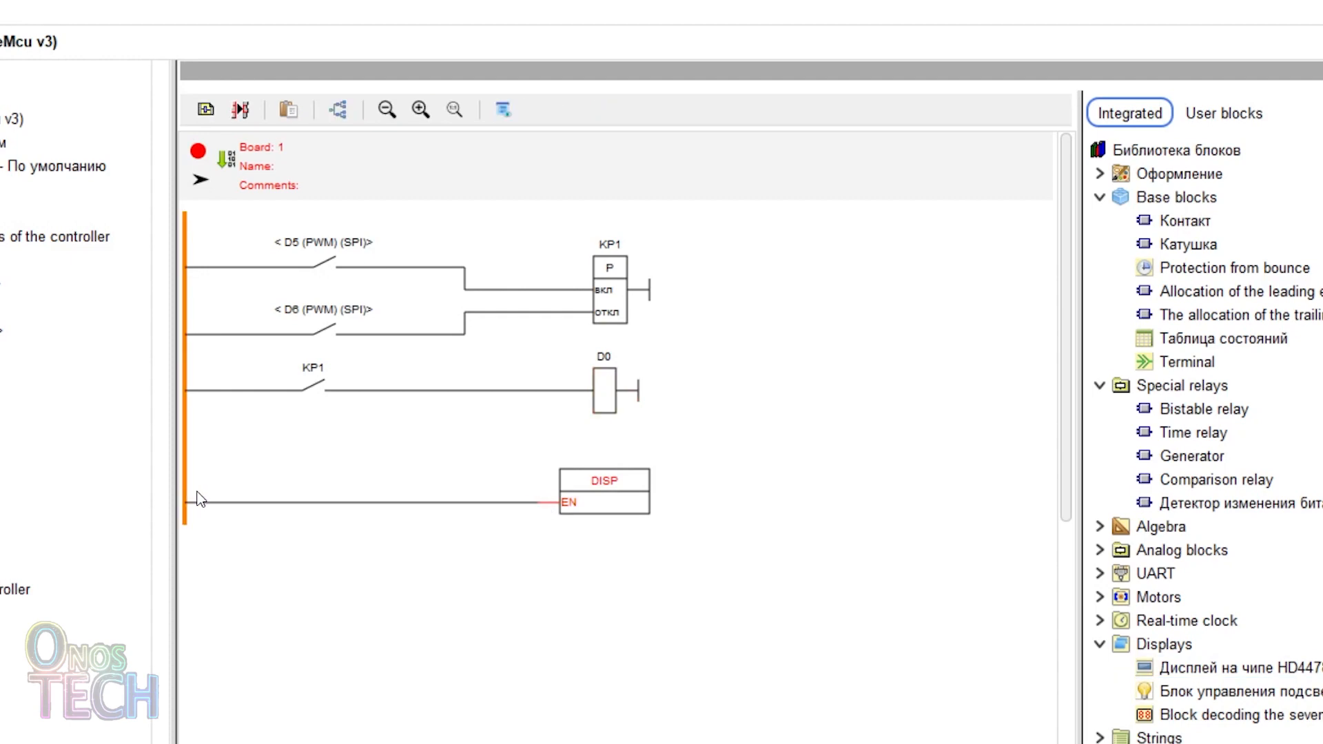
{"action": "double_click", "coordinate": [604, 492]}
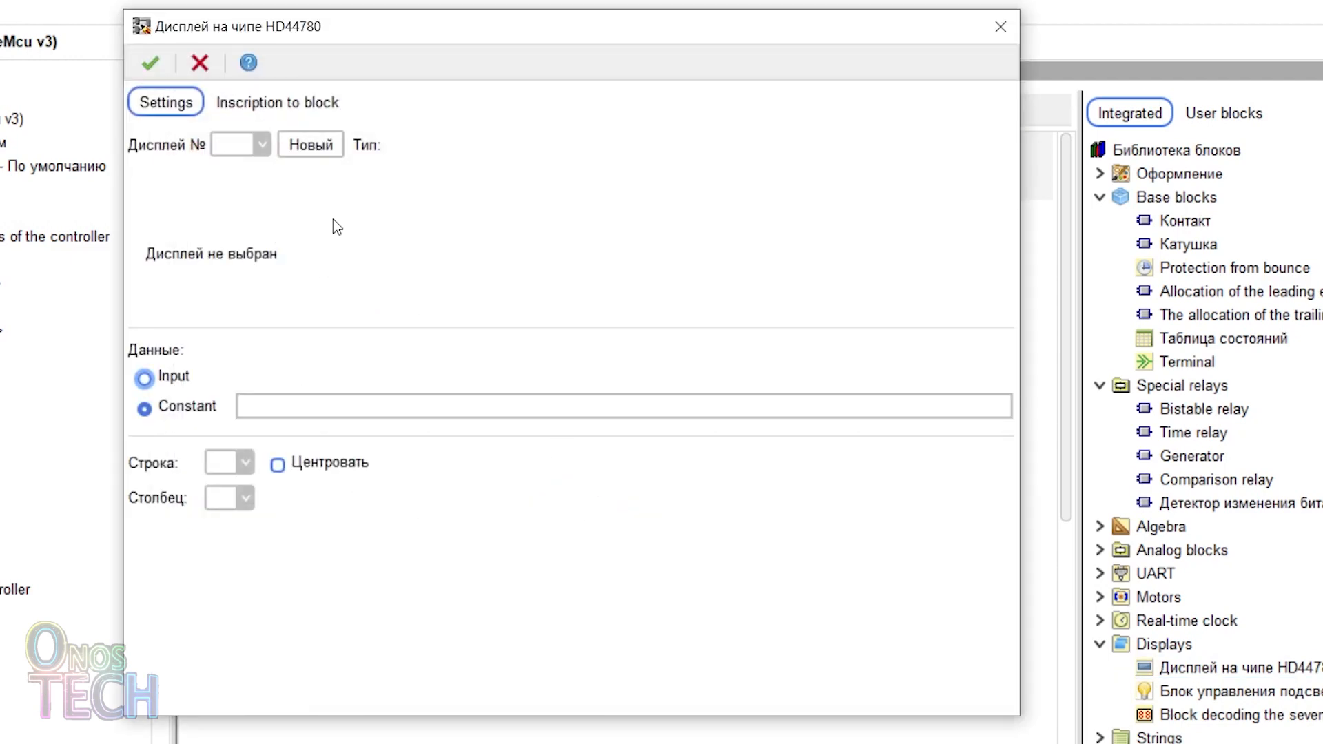
Define a new I2C display at address 27 showing the constant text LED.
{"action": "left_click", "coordinate": [310, 144]}
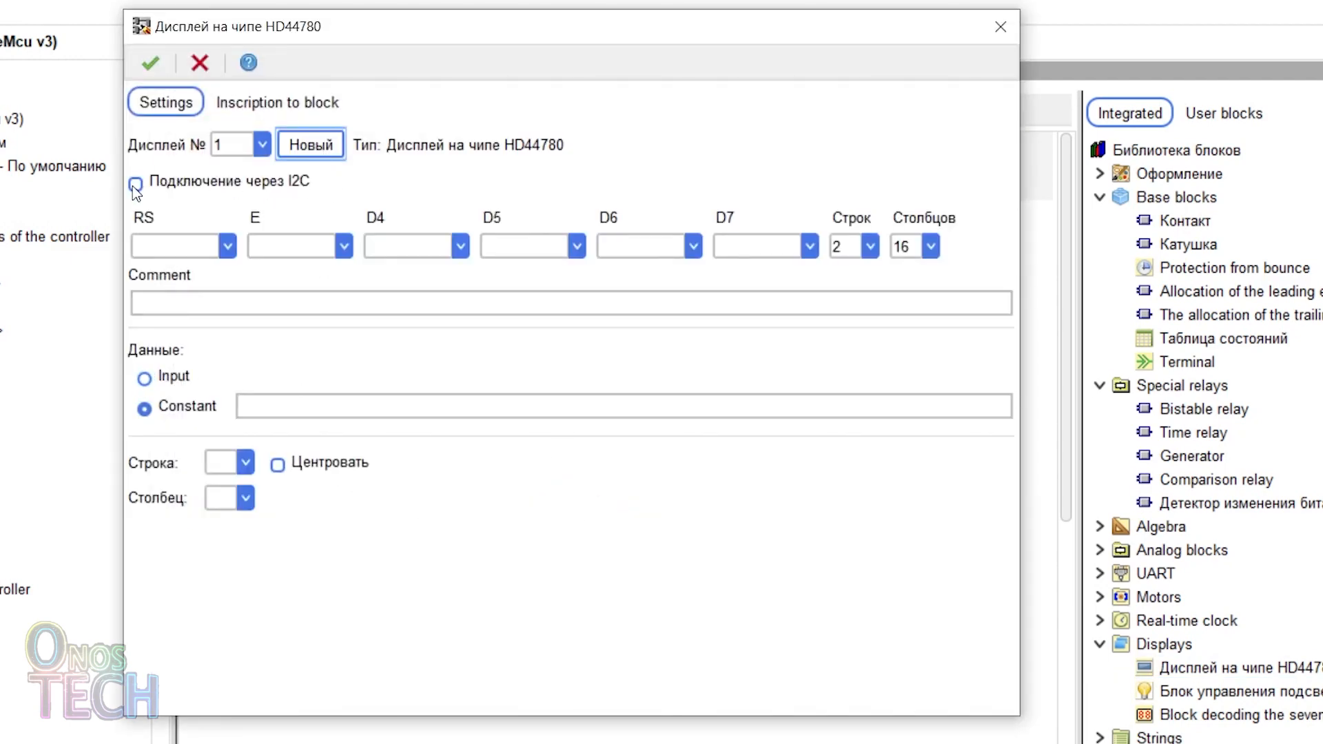
{"action": "left_click", "coordinate": [135, 180]}
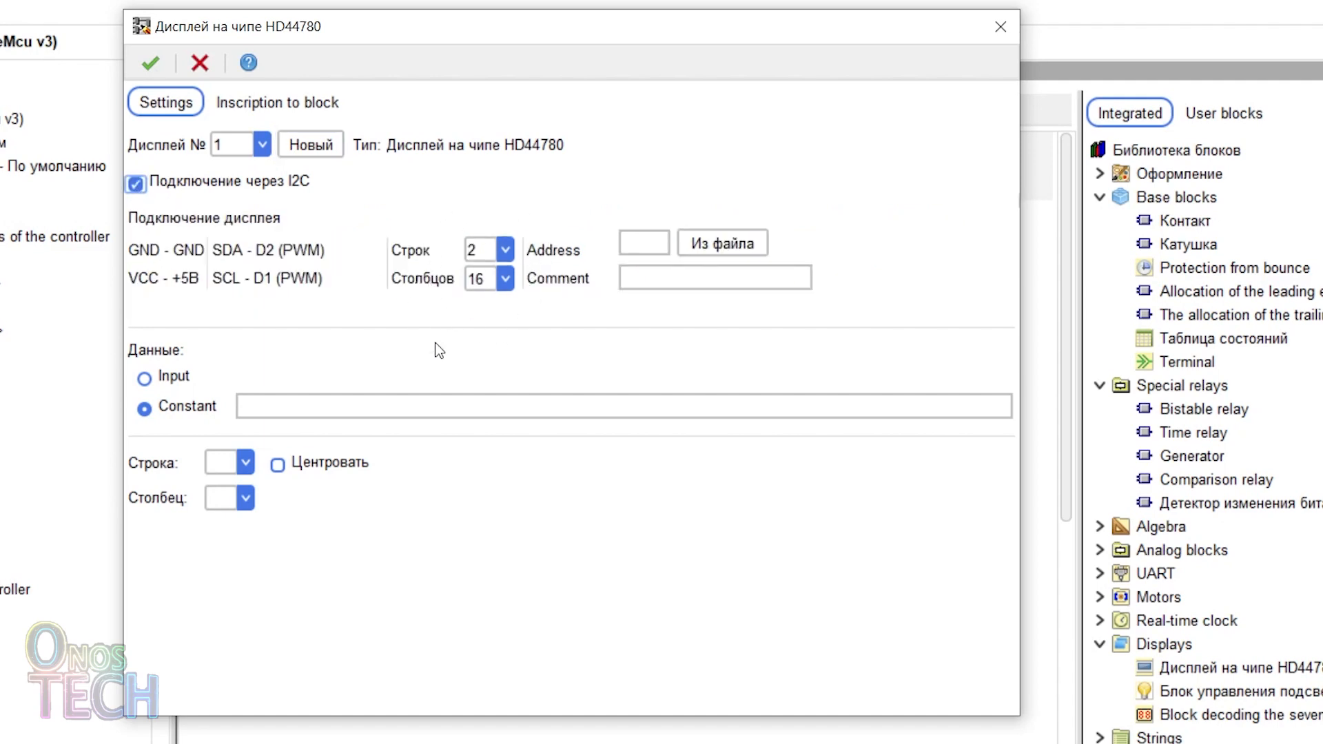
{"action": "left_click", "coordinate": [644, 243]}
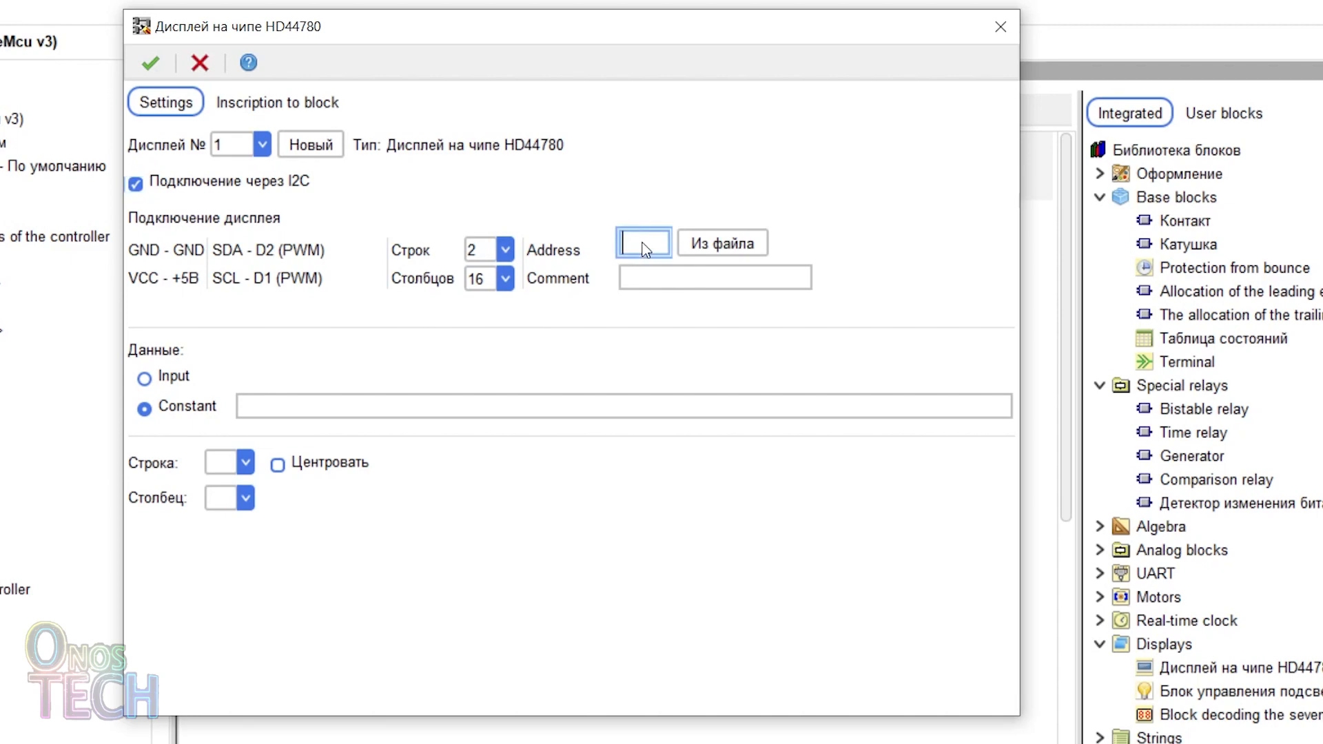
{"action": "type", "text": "27"}
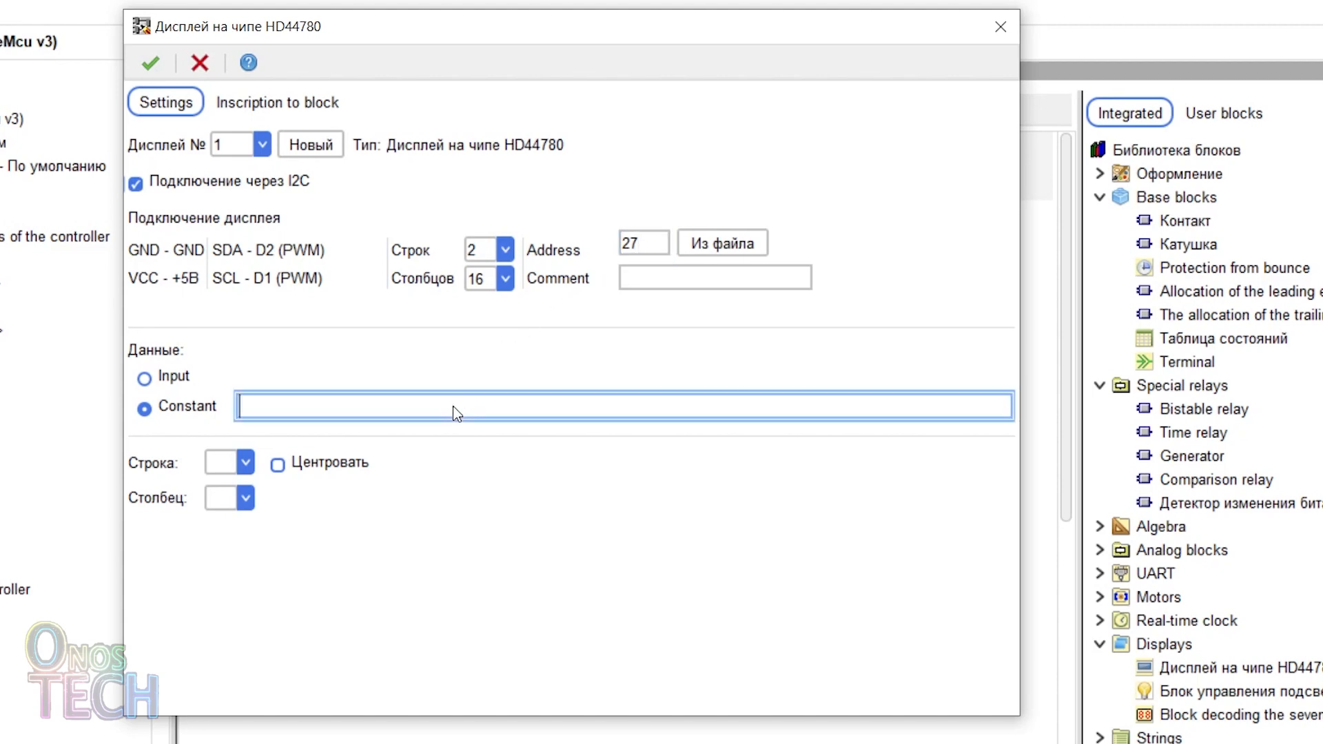
{"action": "type", "text": "LED"}
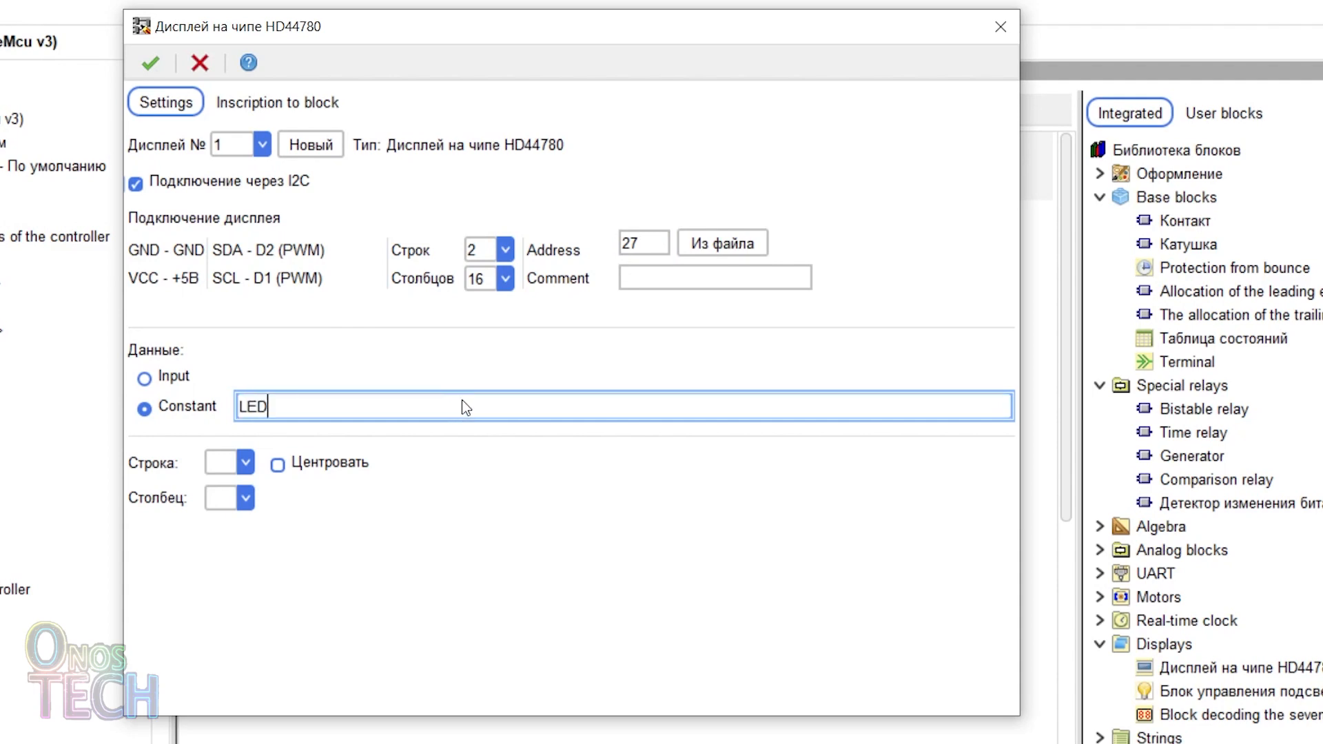
{"action": "left_click", "coordinate": [245, 462]}
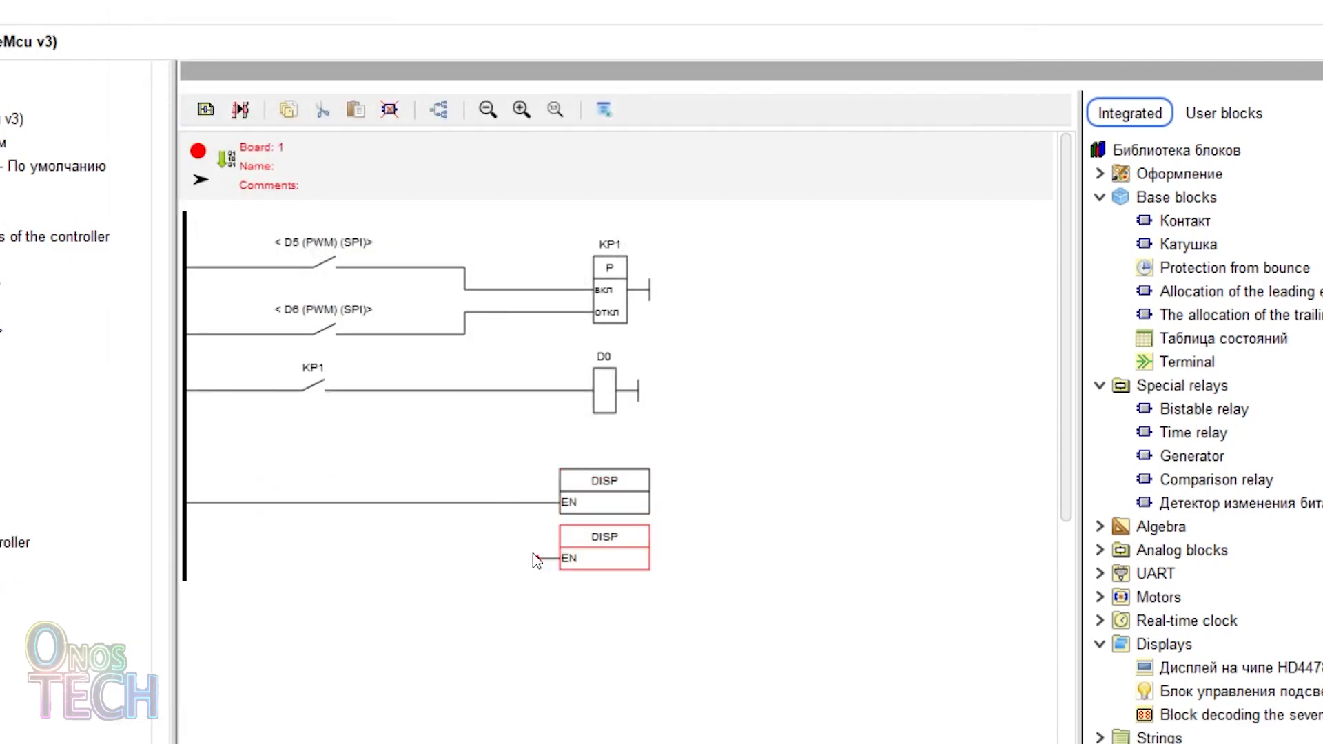
Set the second display block to show an input value.
{"action": "double_click", "coordinate": [604, 547]}
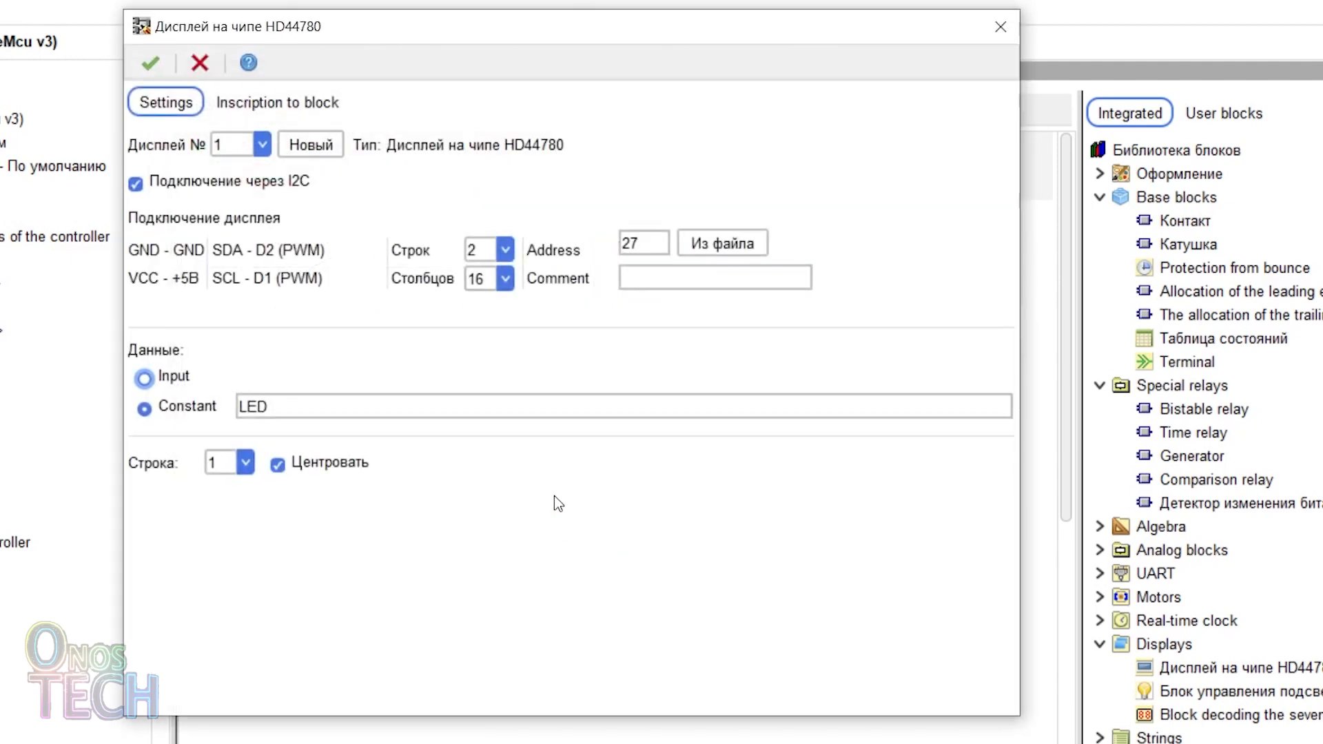
{"action": "left_click", "coordinate": [246, 462]}
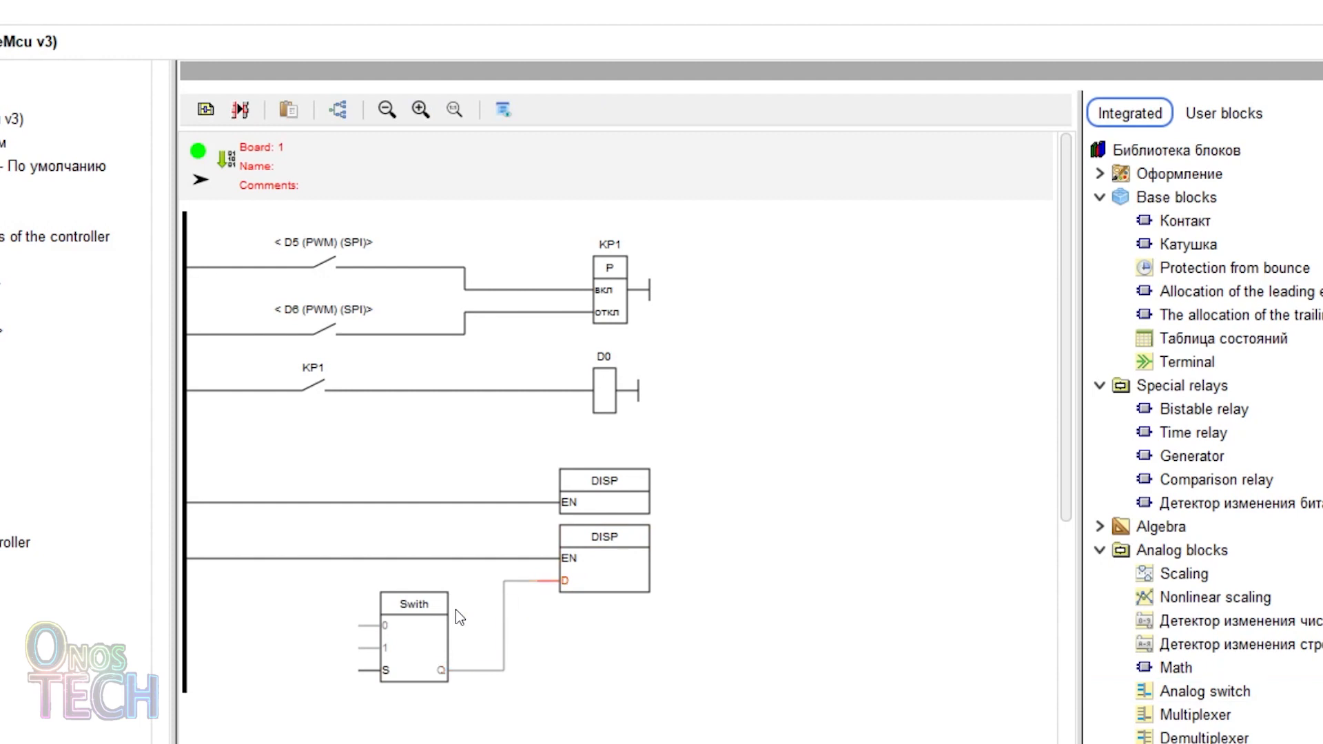
Insert a string constant ON at the switch input and place a contact before the switch.
{"action": "right_click", "coordinate": [460, 615]}
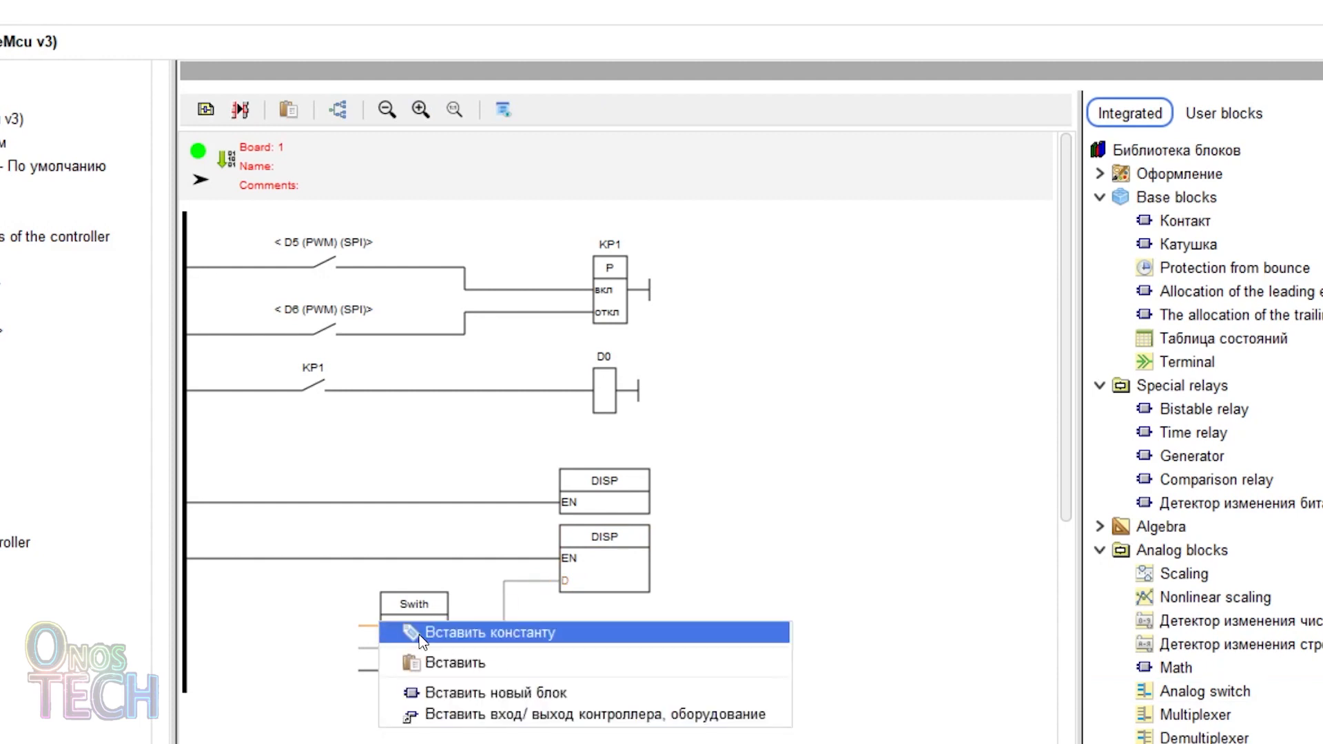
{"action": "left_click", "coordinate": [491, 633]}
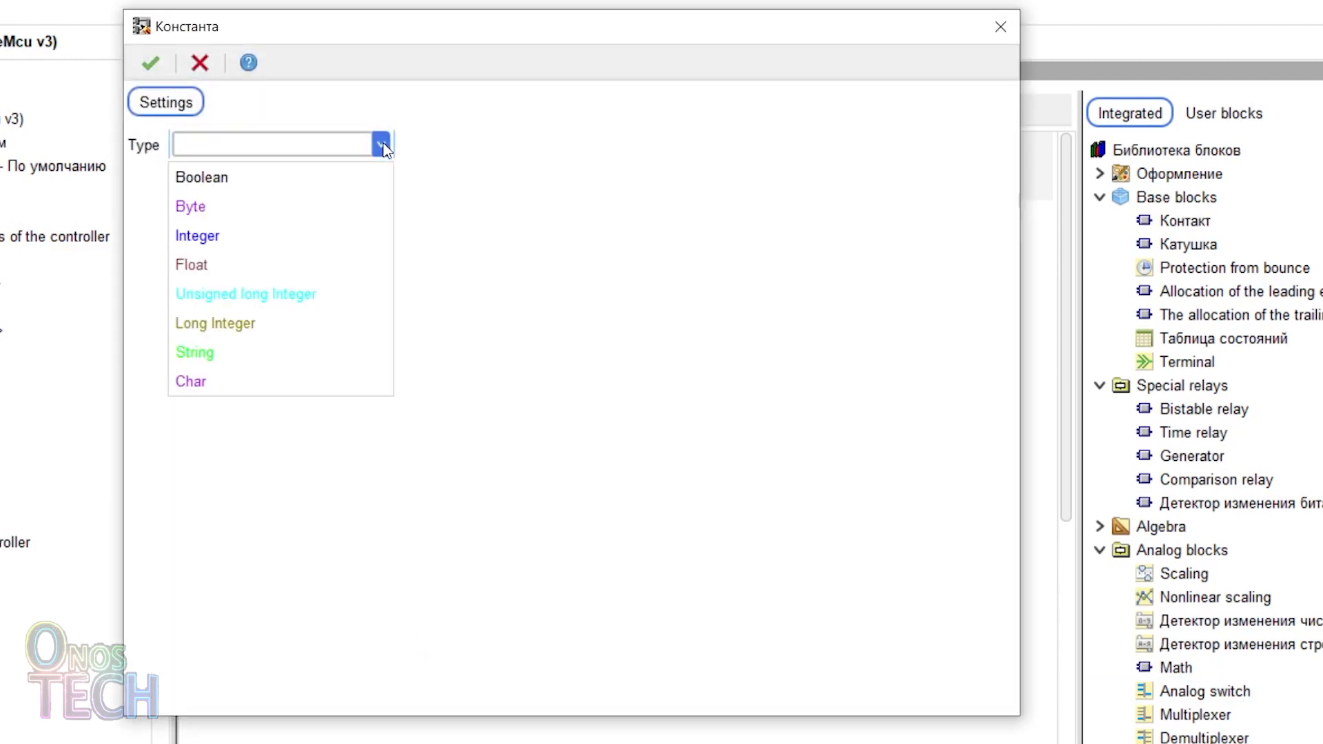
{"action": "left_click", "coordinate": [194, 351]}
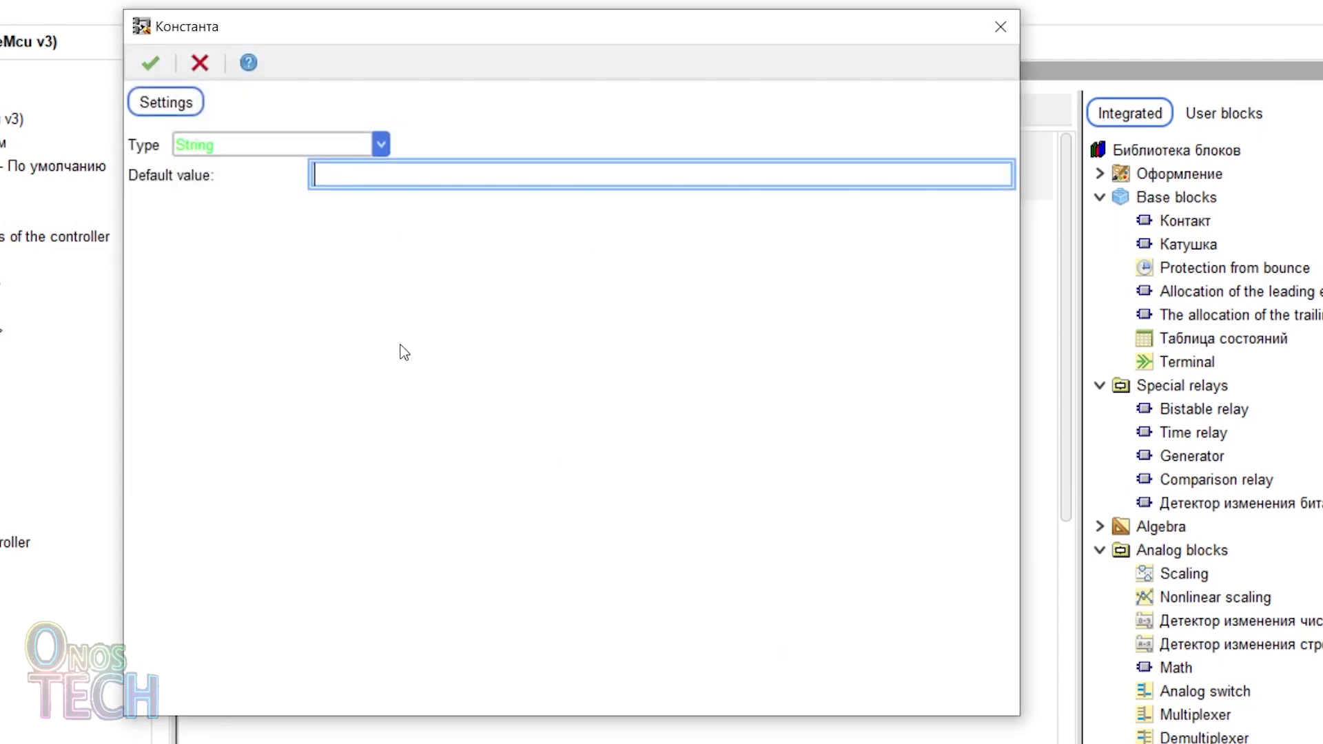
{"action": "type", "text": "ON"}
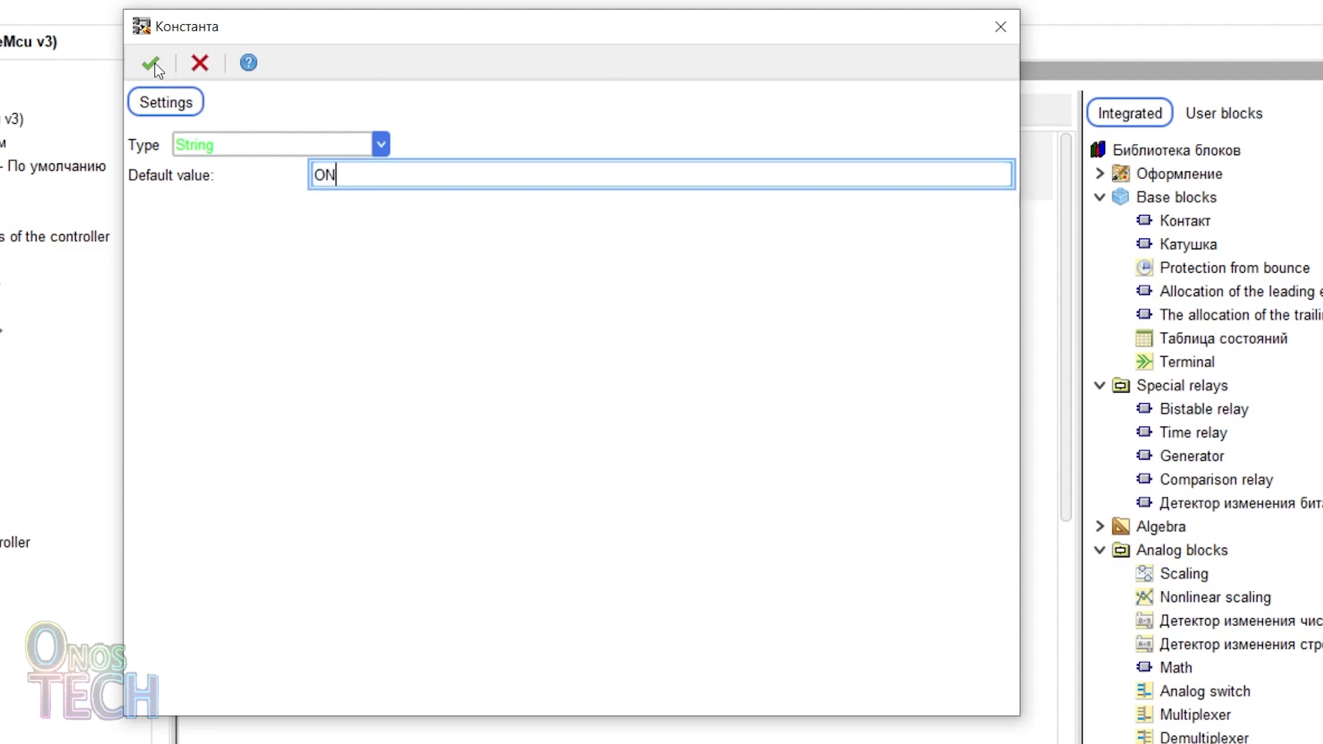
{"action": "left_click", "coordinate": [152, 64]}
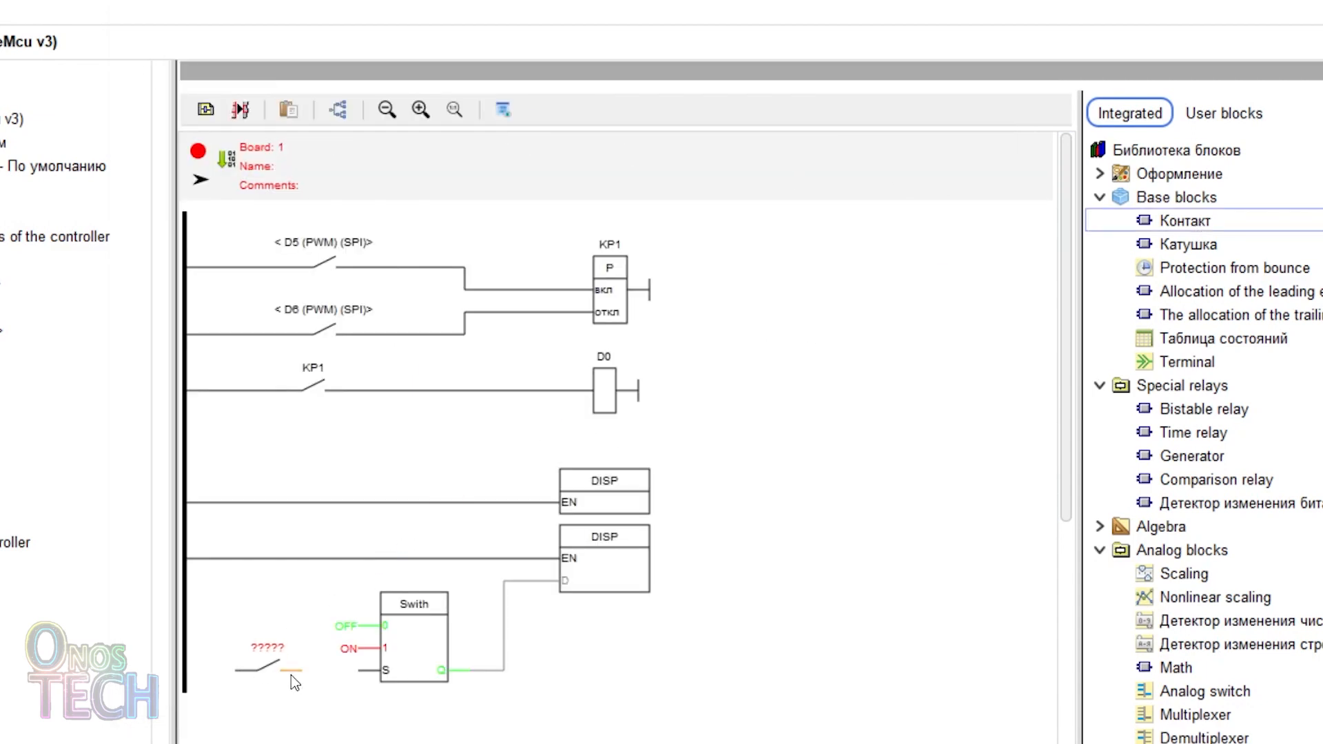
{"action": "left_click", "coordinate": [270, 667]}
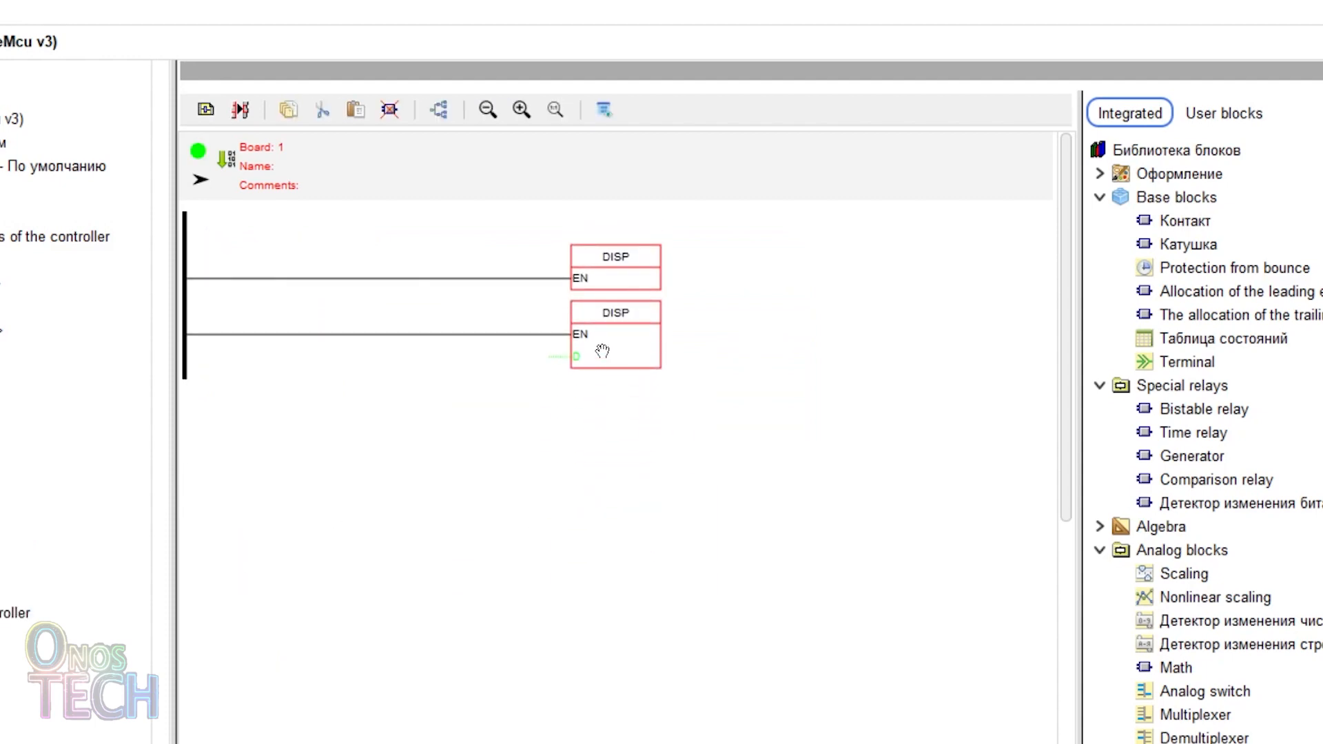
Change the display block's constant text from LED to COUNTER.
{"action": "double_click", "coordinate": [615, 313]}
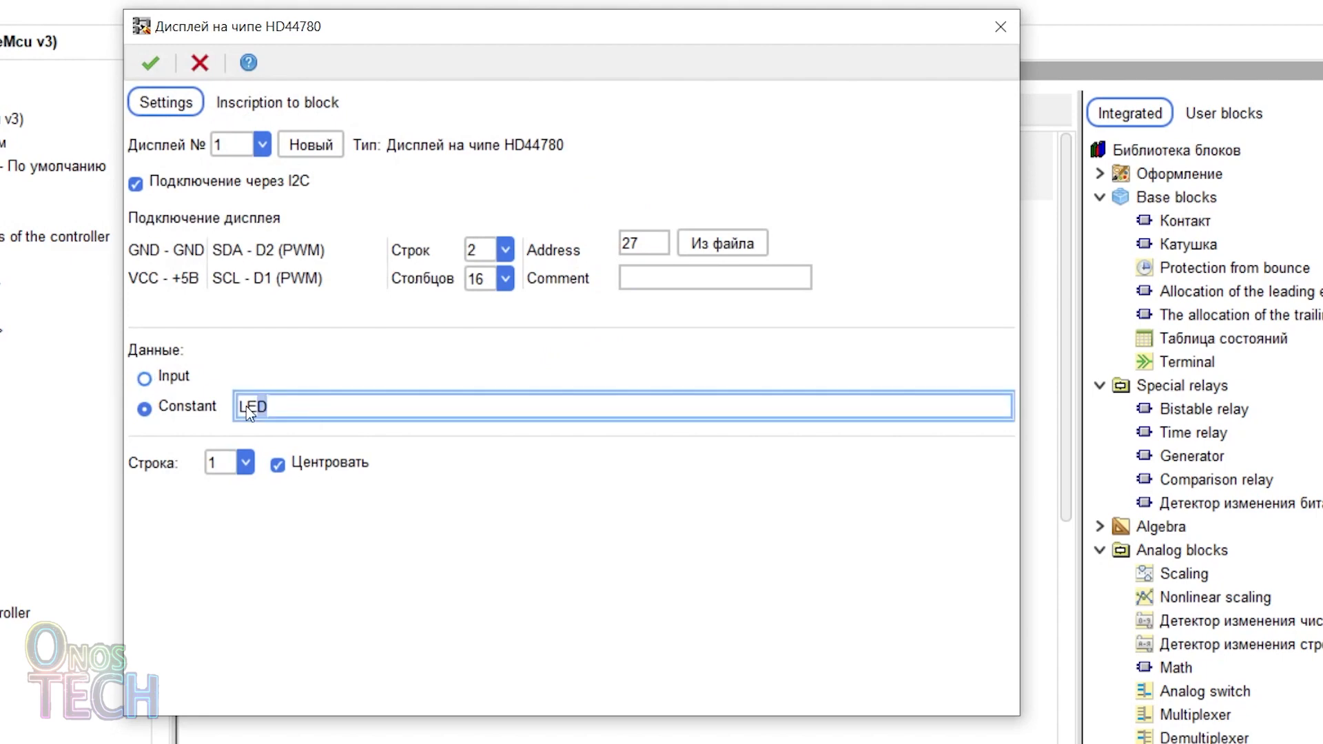
{"action": "type", "text": "COUNTER"}
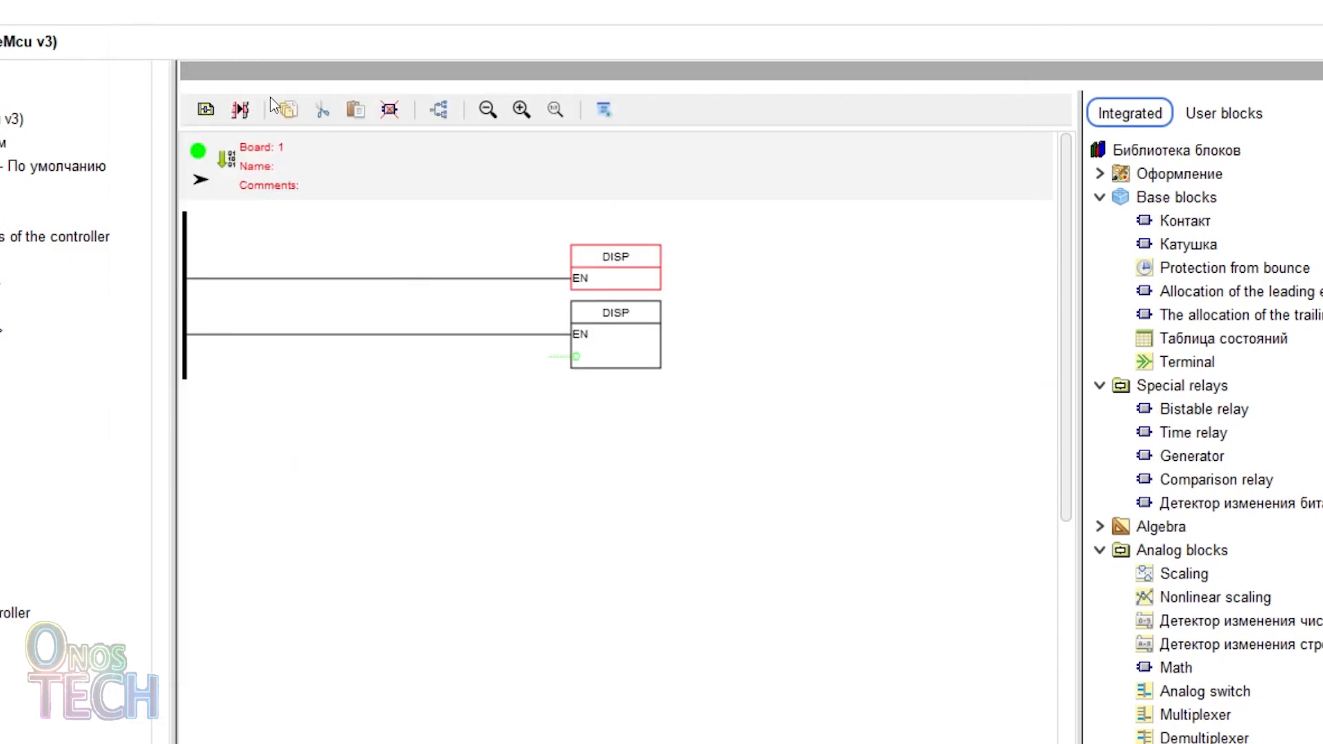
{"action": "scroll", "scroll_direction": "down", "scroll_amount": 3}
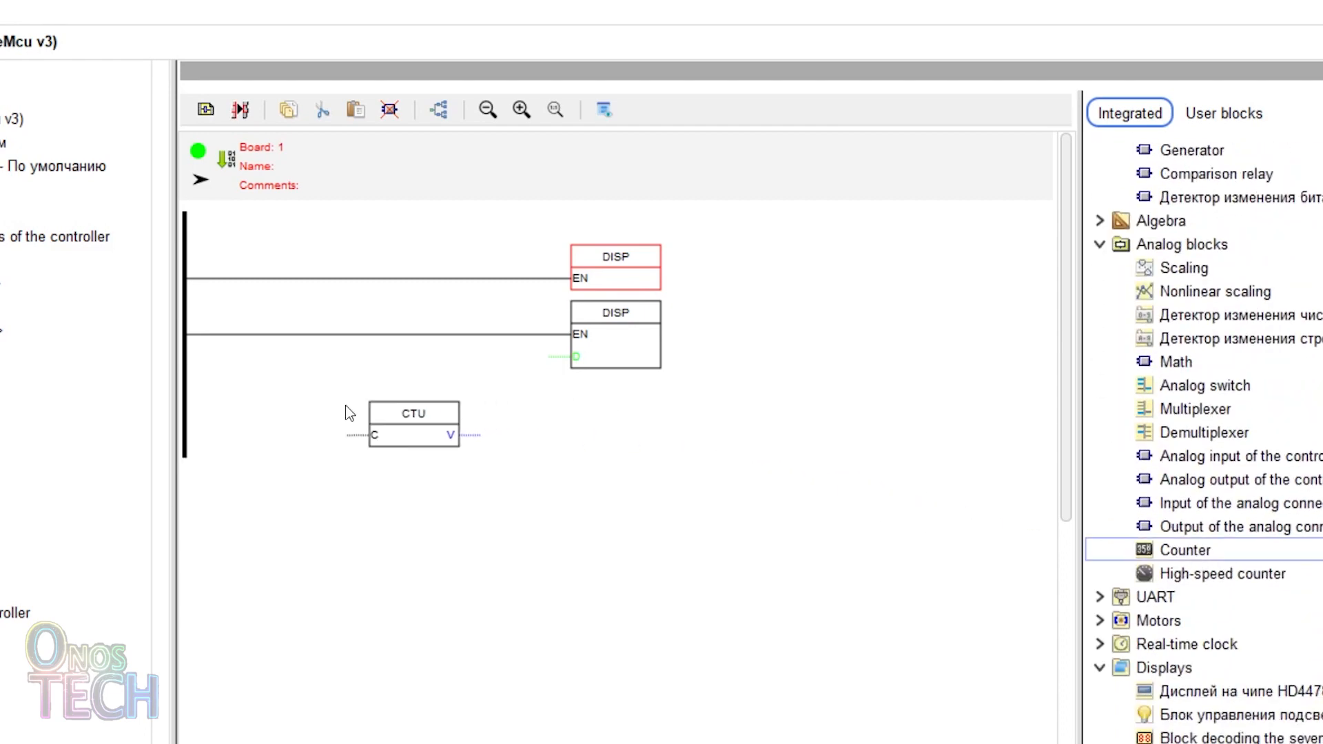
Make the counter two-input with upper limit 10 and lower limit 0, stopping counting at each limit.
{"action": "double_click", "coordinate": [413, 422]}
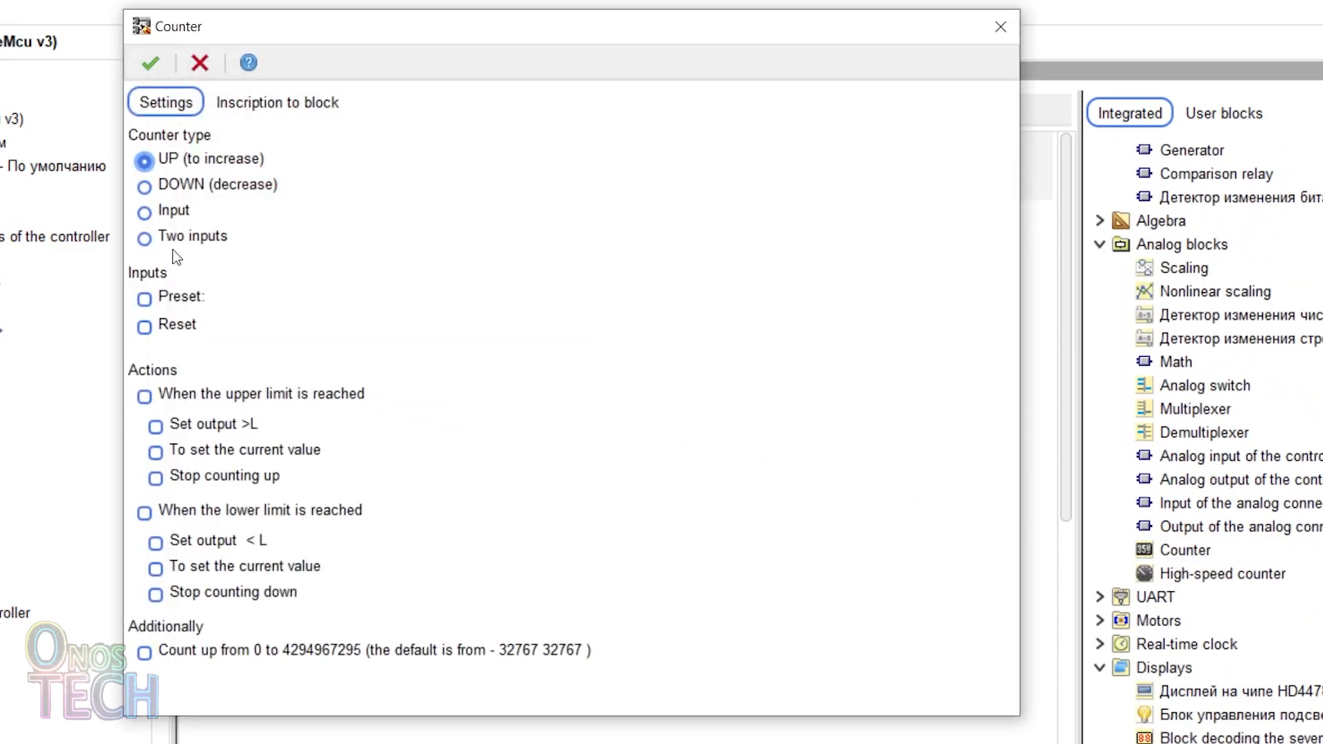
{"action": "left_click", "coordinate": [144, 237]}
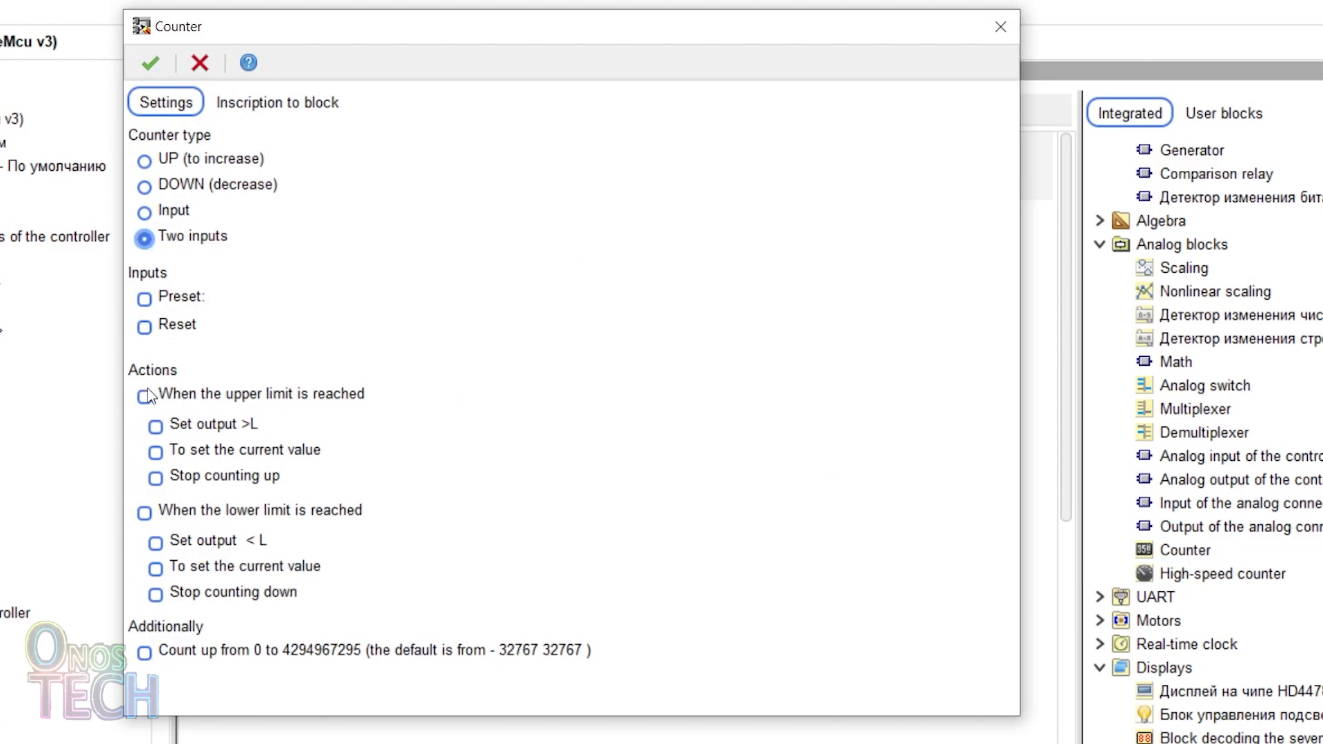
{"action": "left_click", "coordinate": [145, 394]}
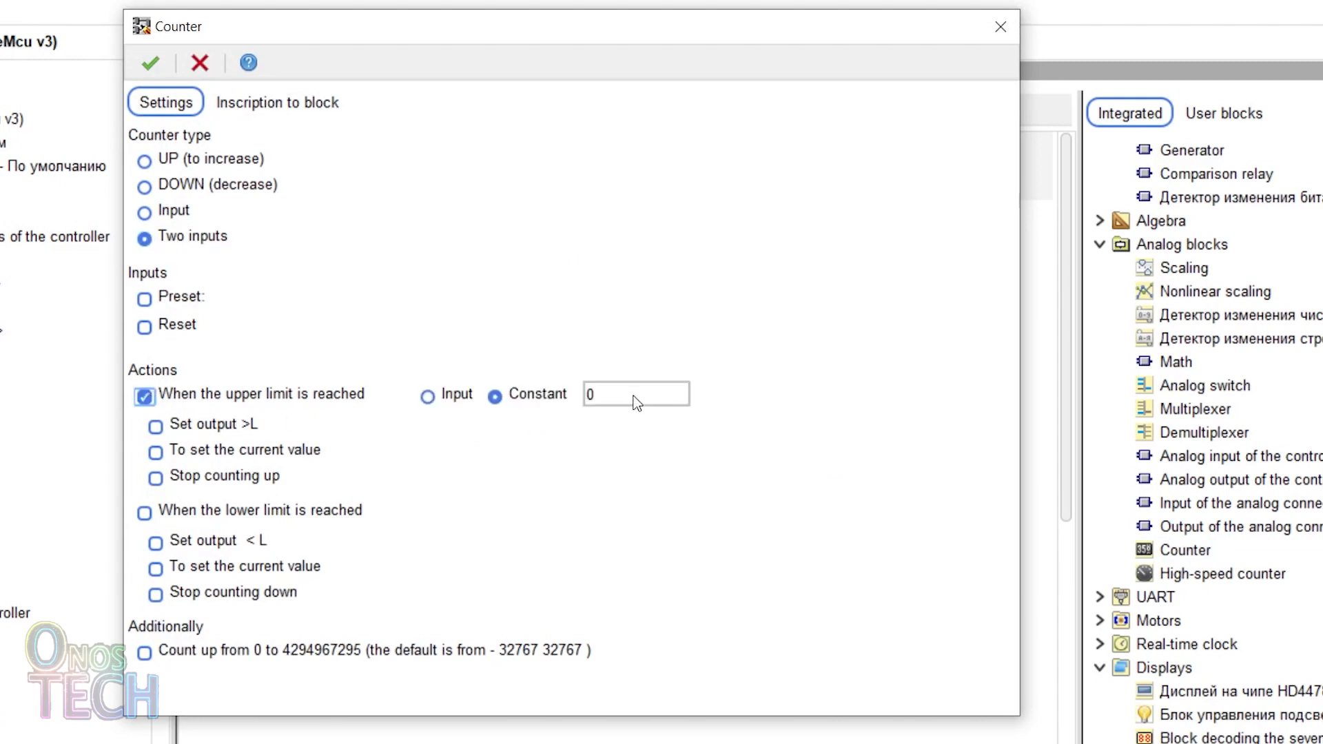
{"action": "type", "text": "1"}
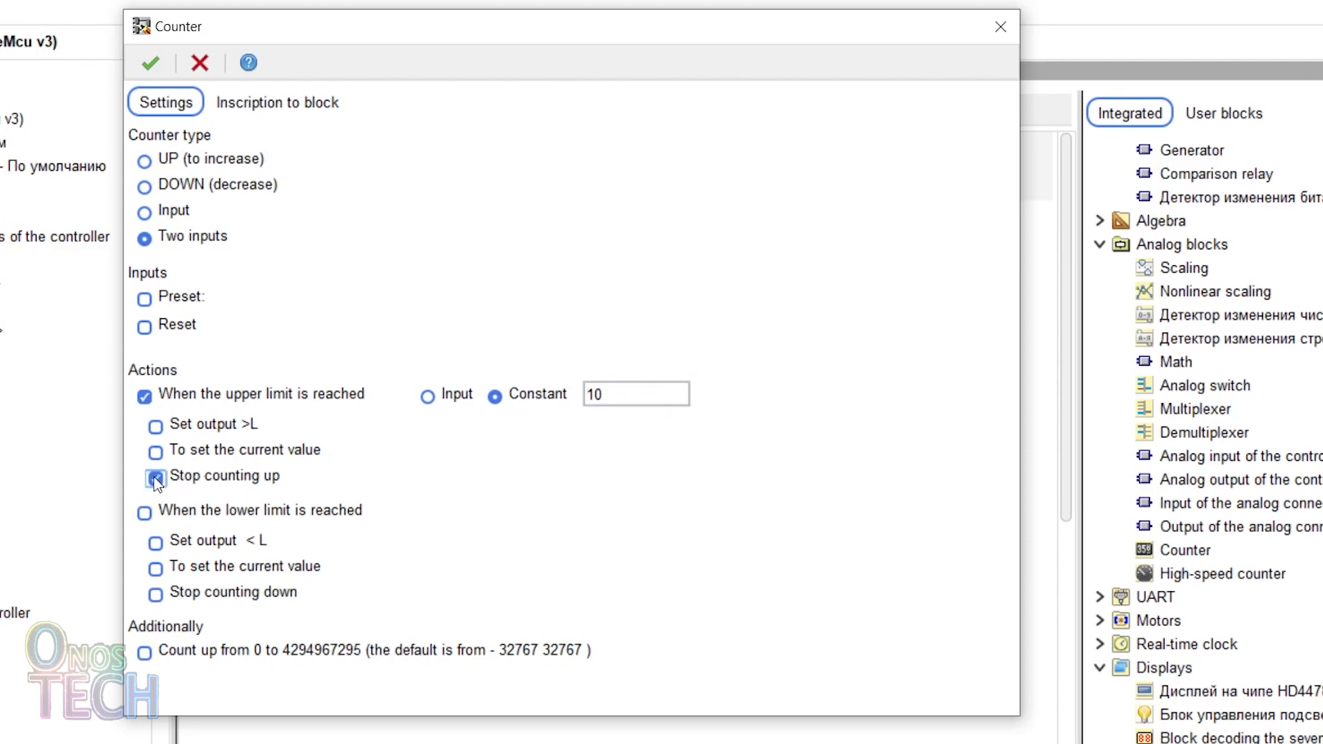
{"action": "left_click", "coordinate": [156, 478]}
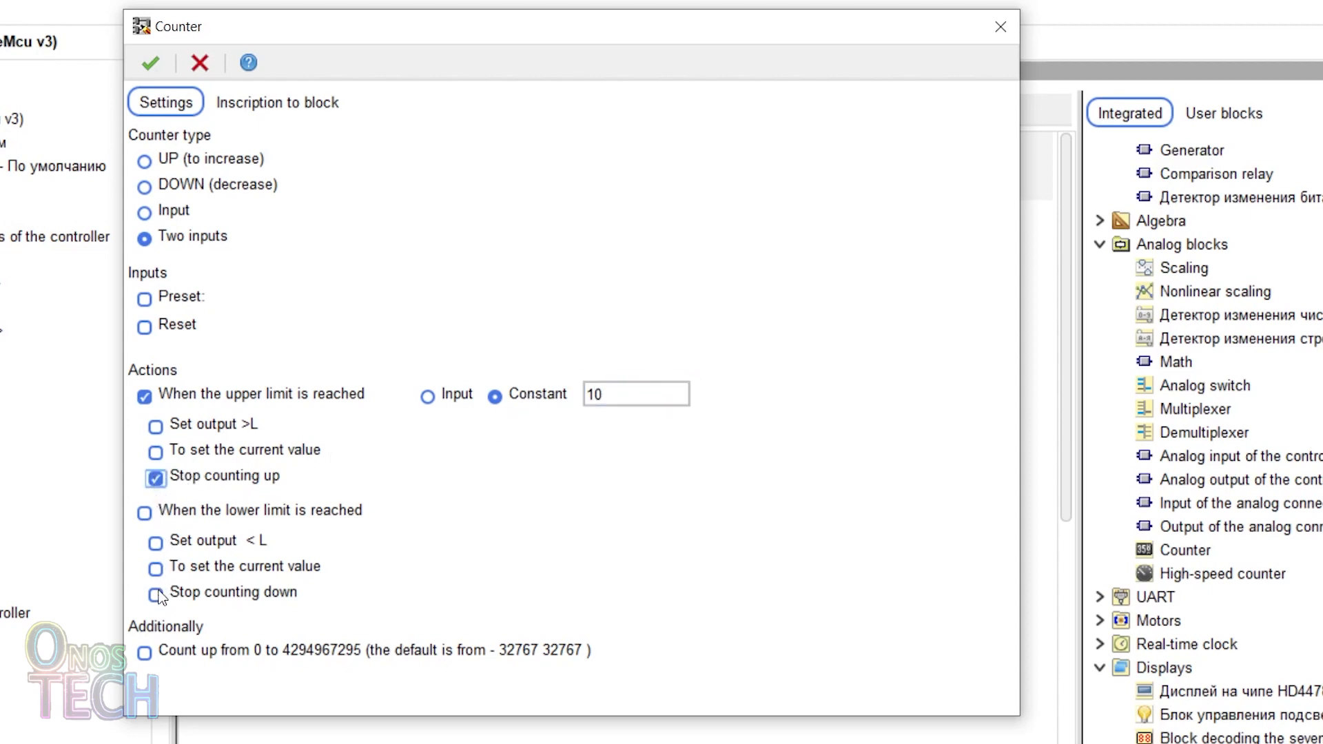
{"action": "left_click", "coordinate": [145, 513]}
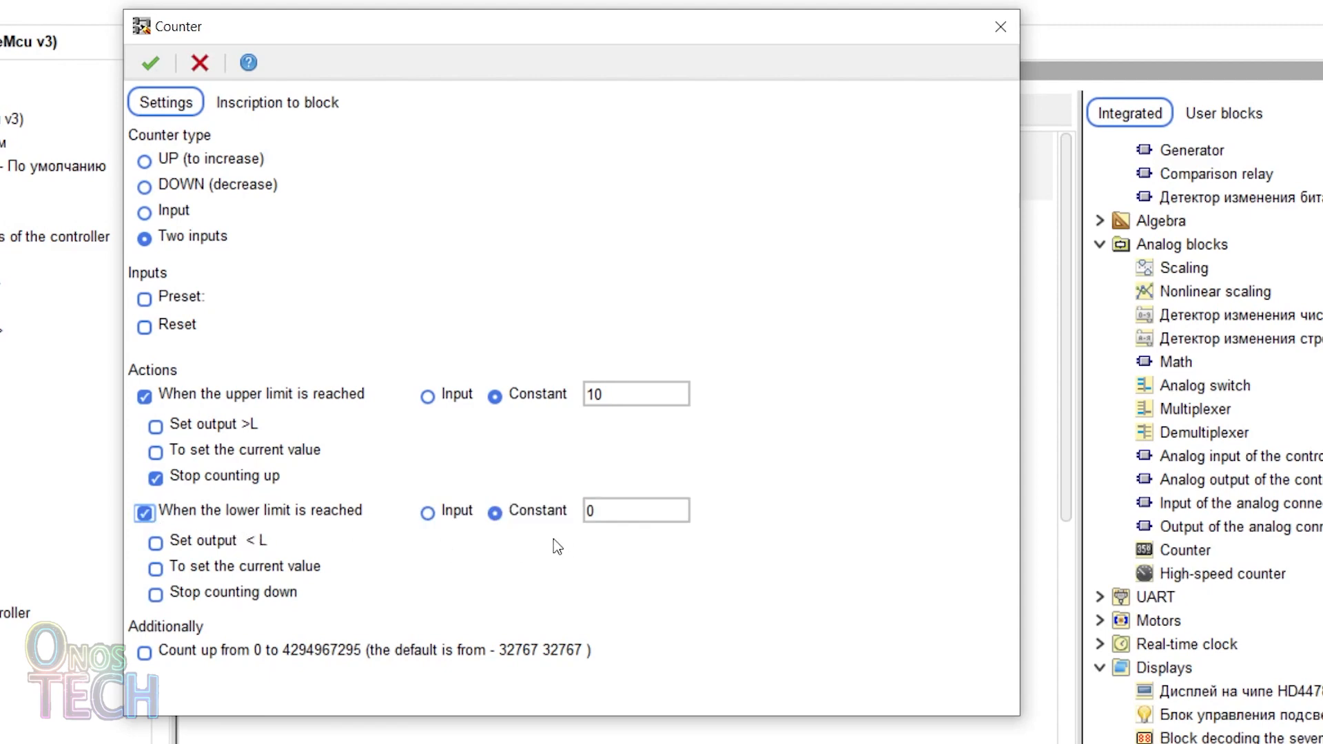
{"action": "left_click", "coordinate": [154, 594]}
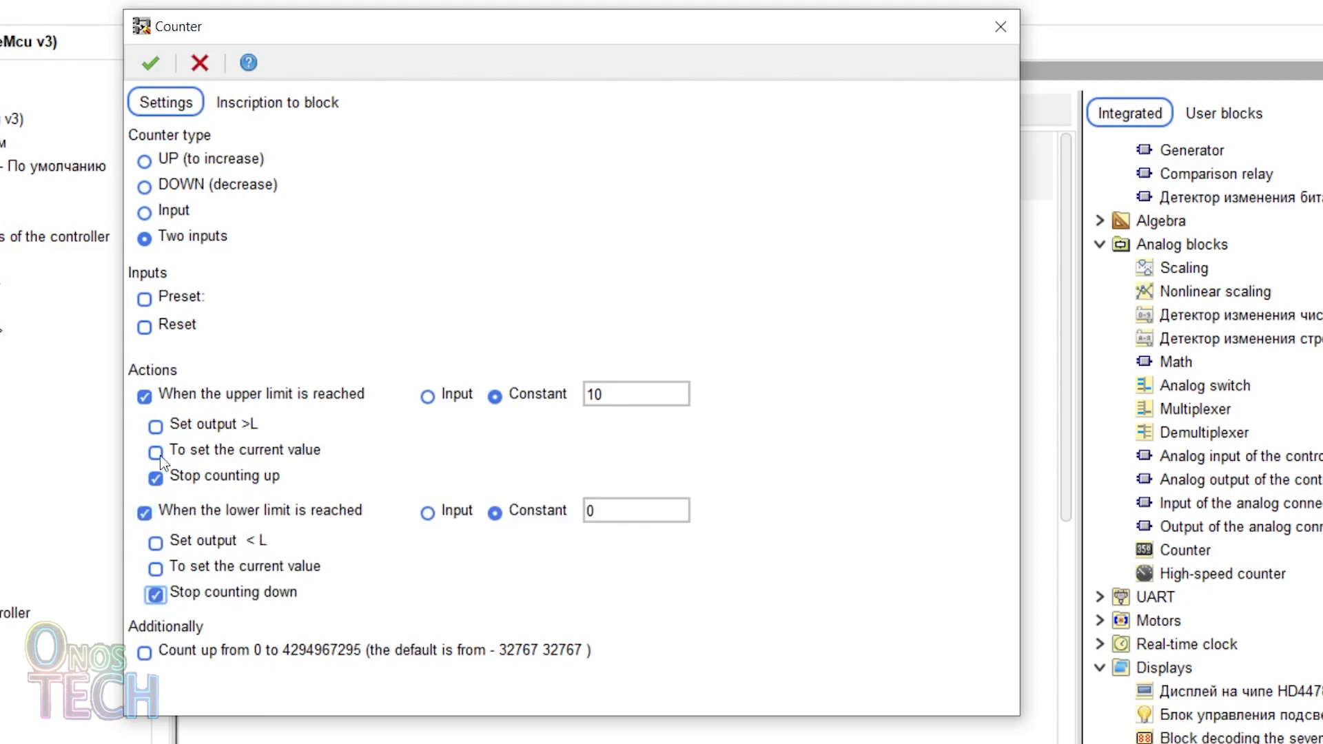
{"action": "left_click", "coordinate": [151, 62]}
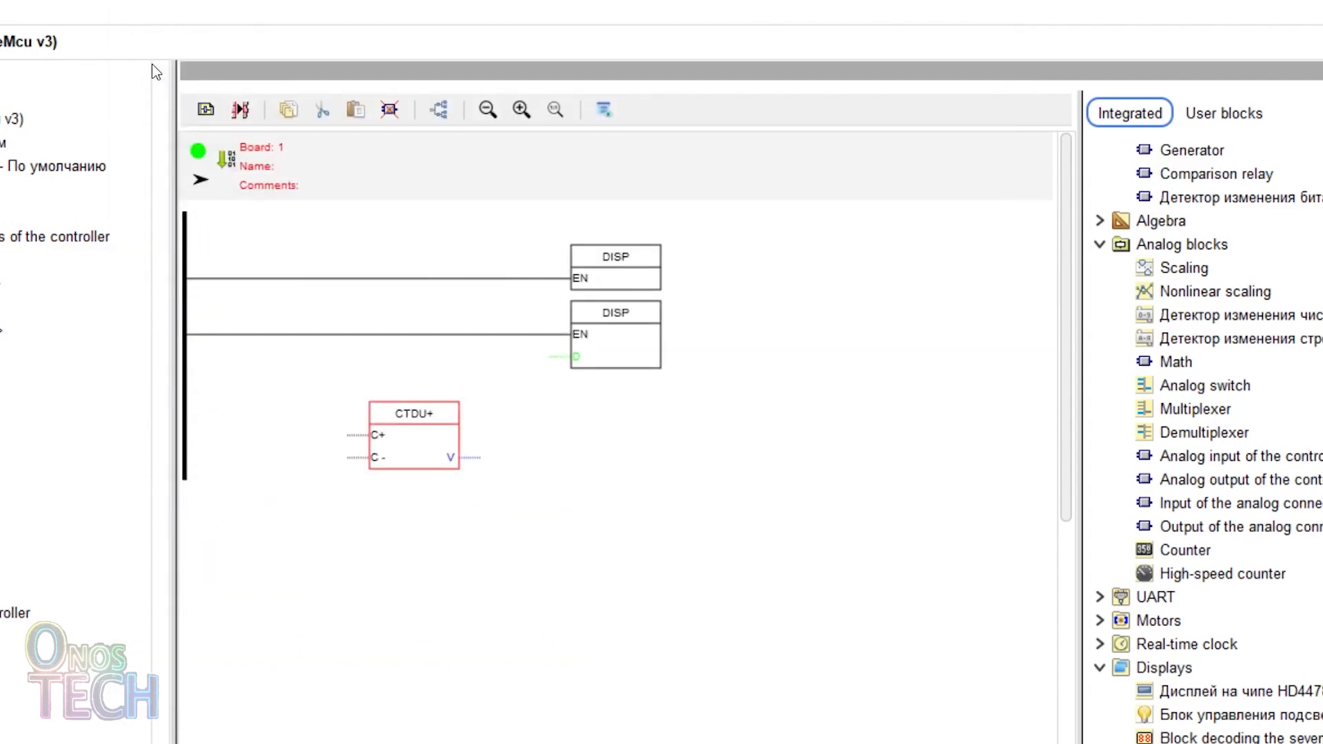
Enable bounce protection on the D5 button contact feeding the counter.
{"action": "scroll", "scroll_direction": "down", "scroll_amount": 3}
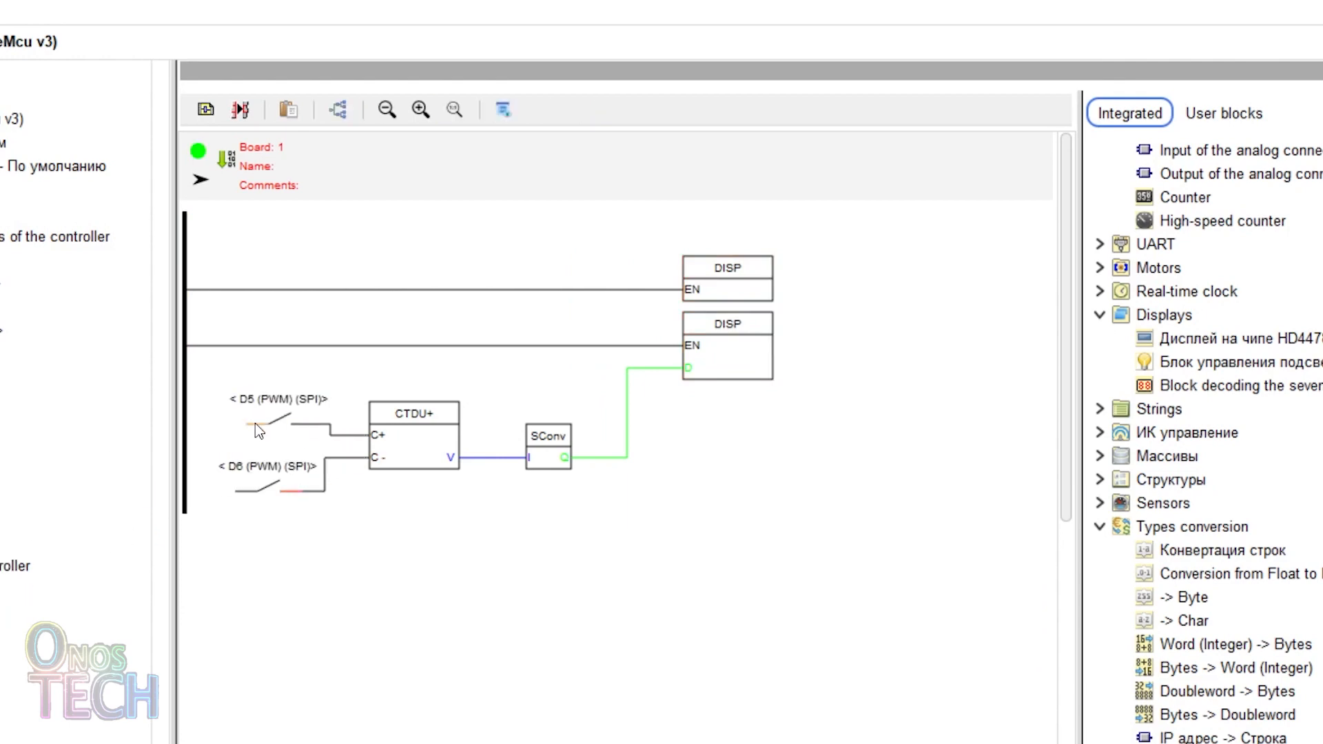
{"action": "double_click", "coordinate": [257, 426]}
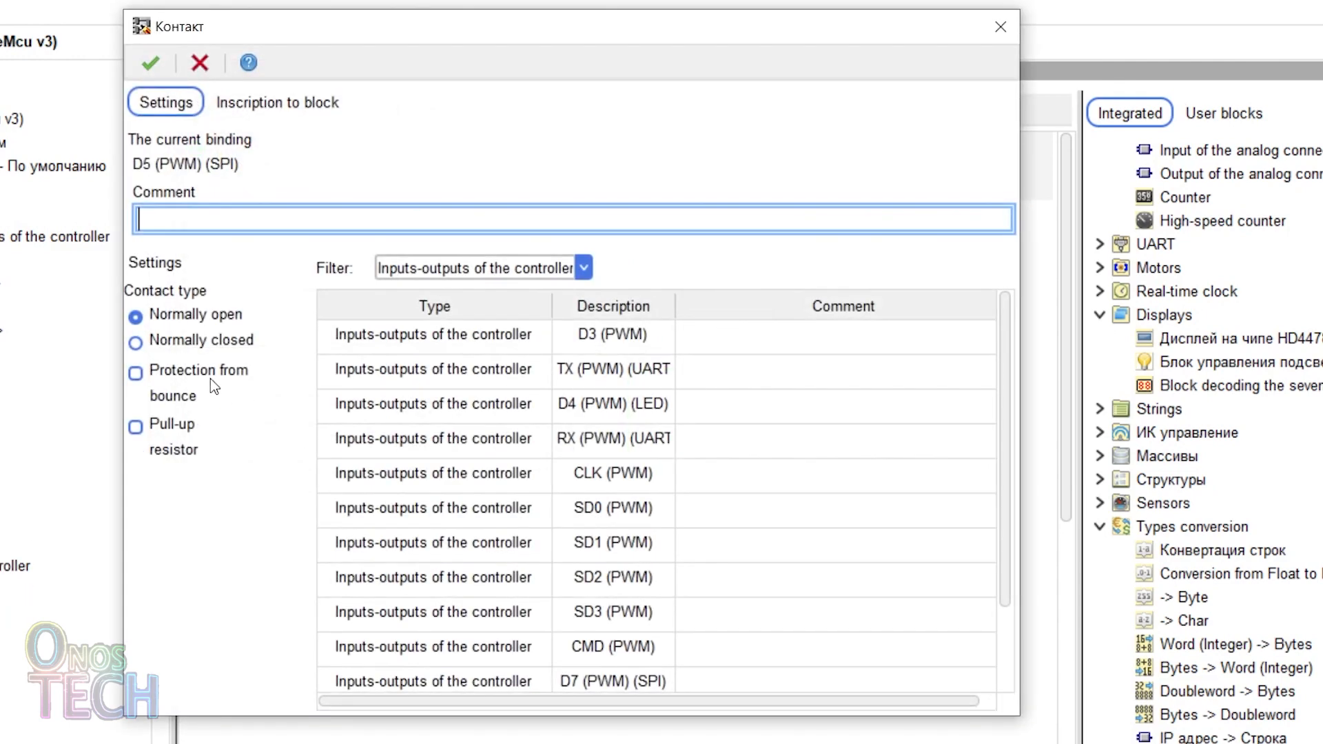
{"action": "left_click", "coordinate": [135, 374]}
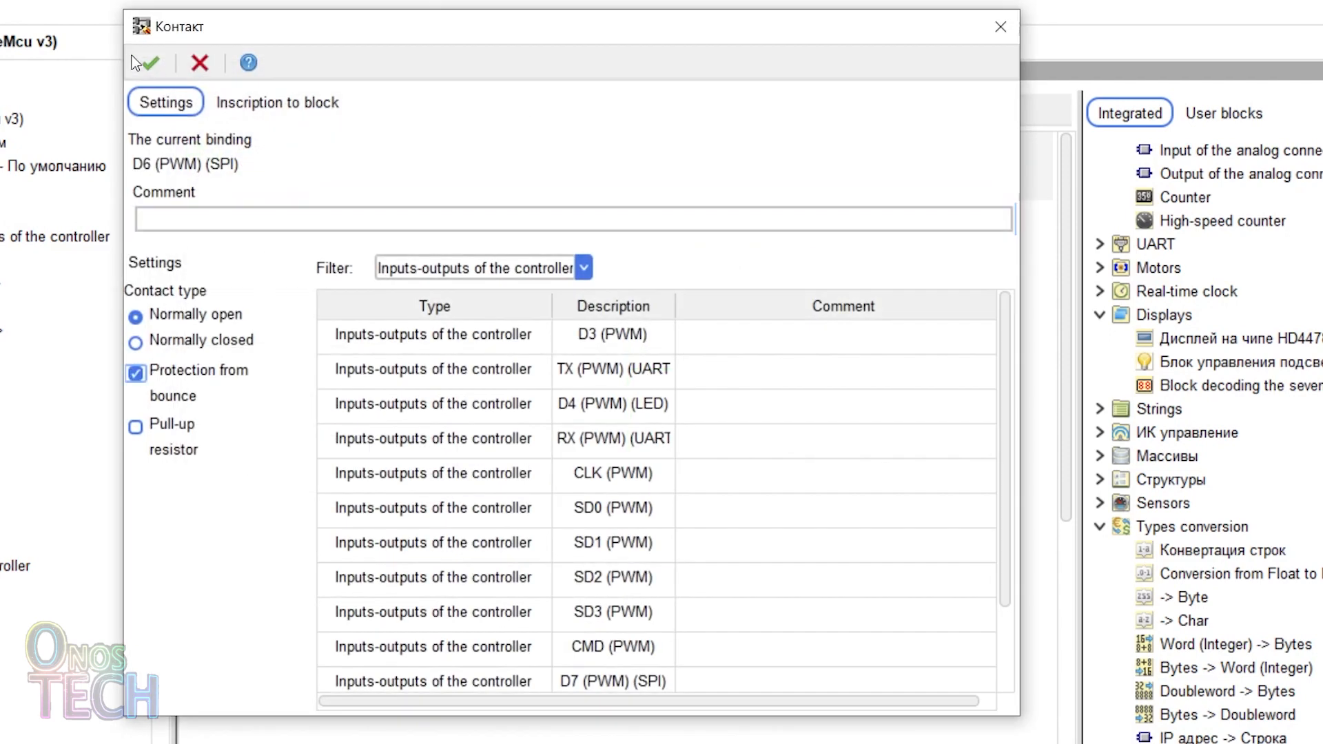